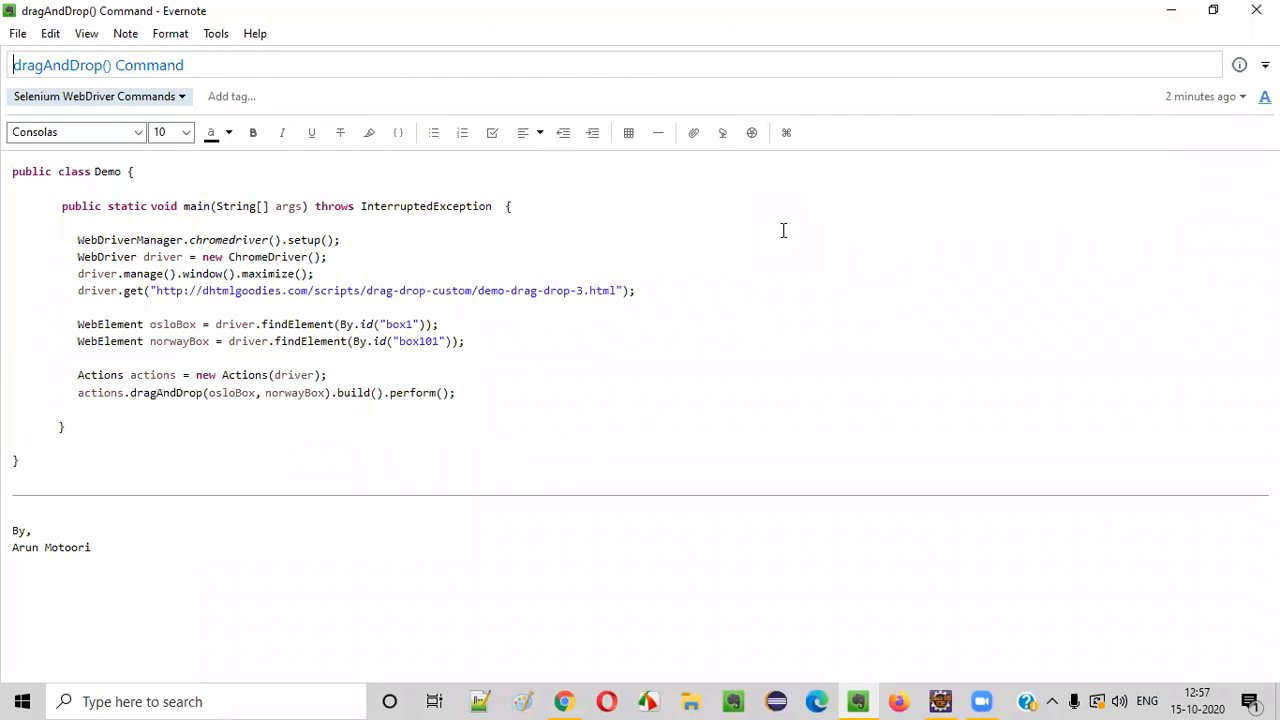
{"action": "mouse_move", "coordinate": [729, 255]}
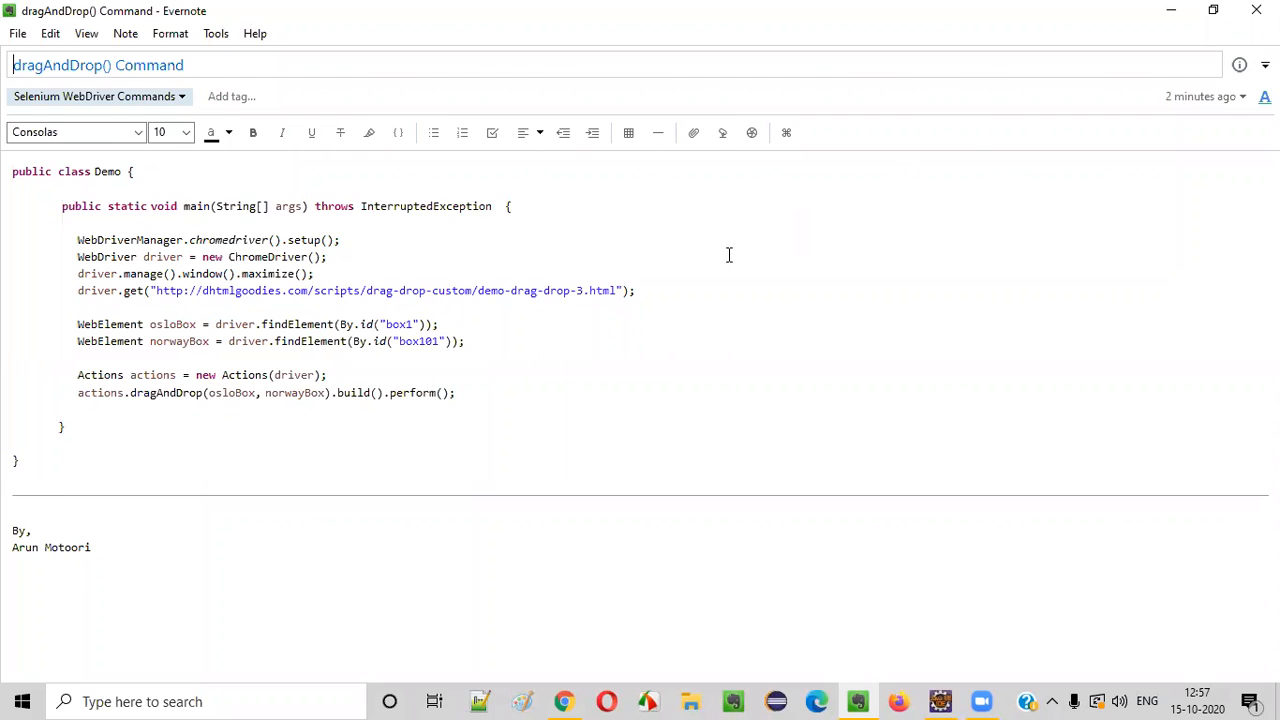
{"action": "mouse_move", "coordinate": [545, 264]}
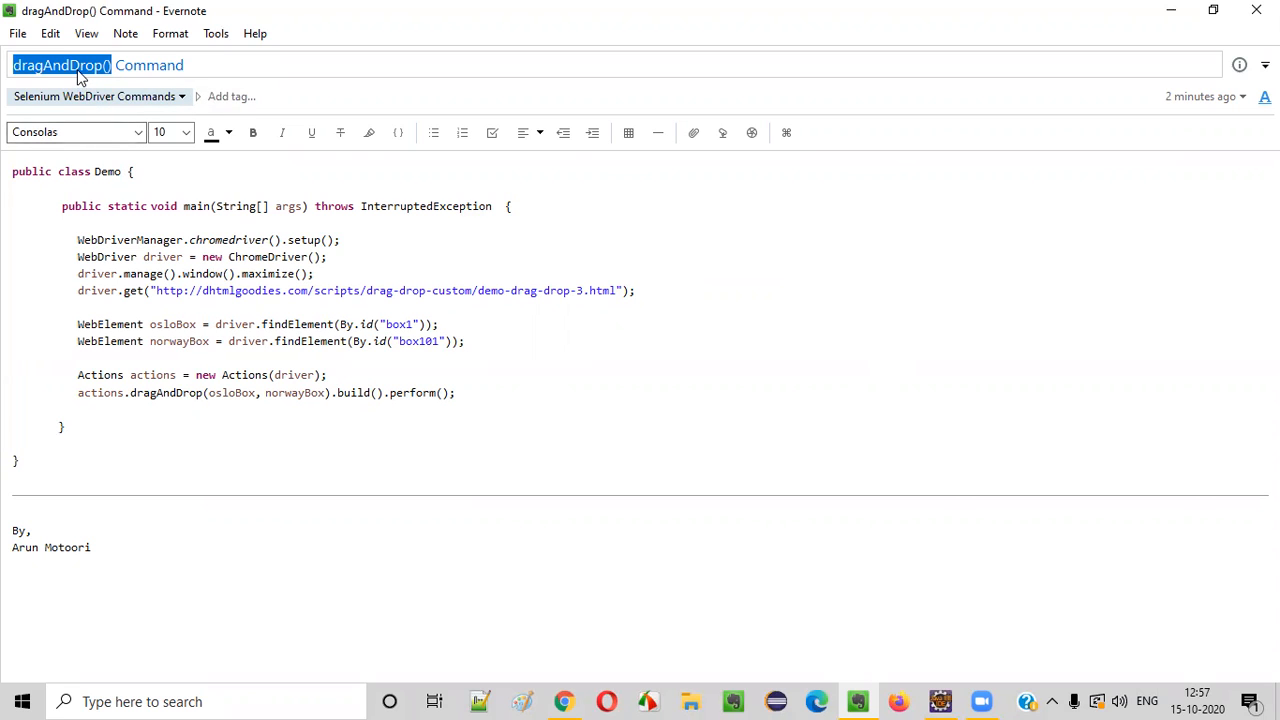
{"action": "mouse_move", "coordinate": [565, 700]}
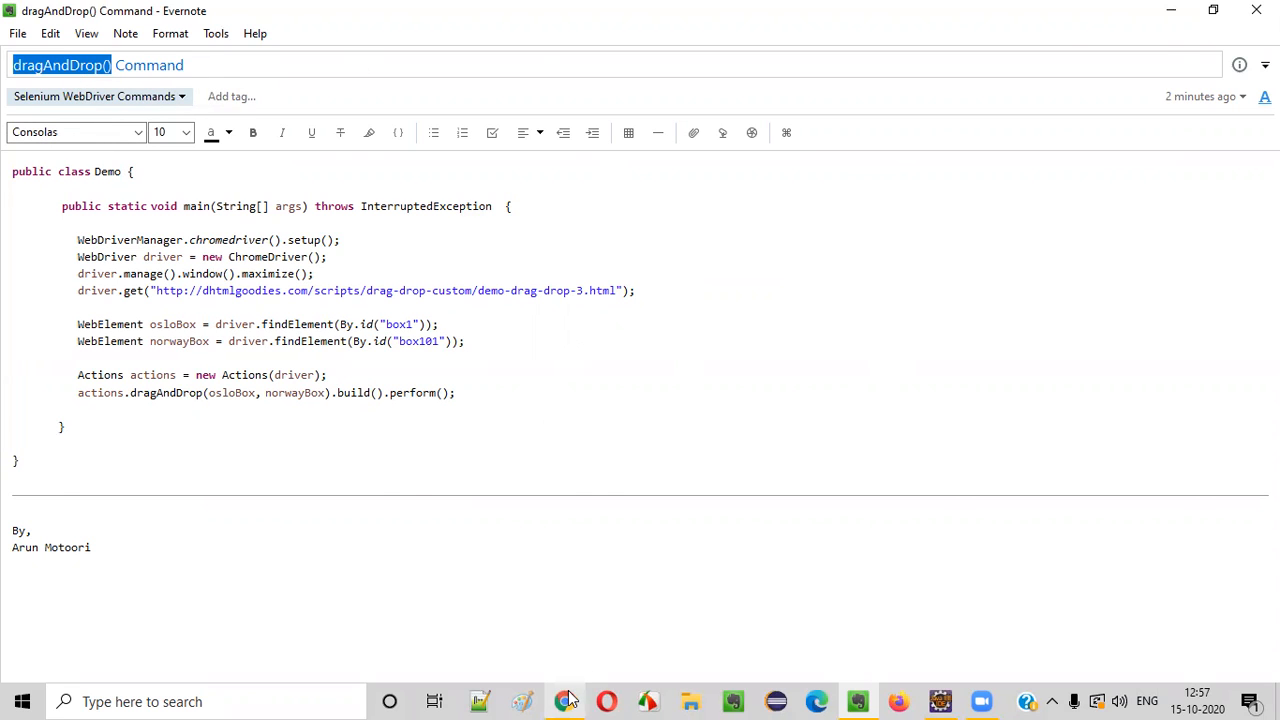
Step: Bring up the demo page in Chrome and drag the Oslo box onto Norway, turning it green
{"action": "left_click", "coordinate": [564, 701]}
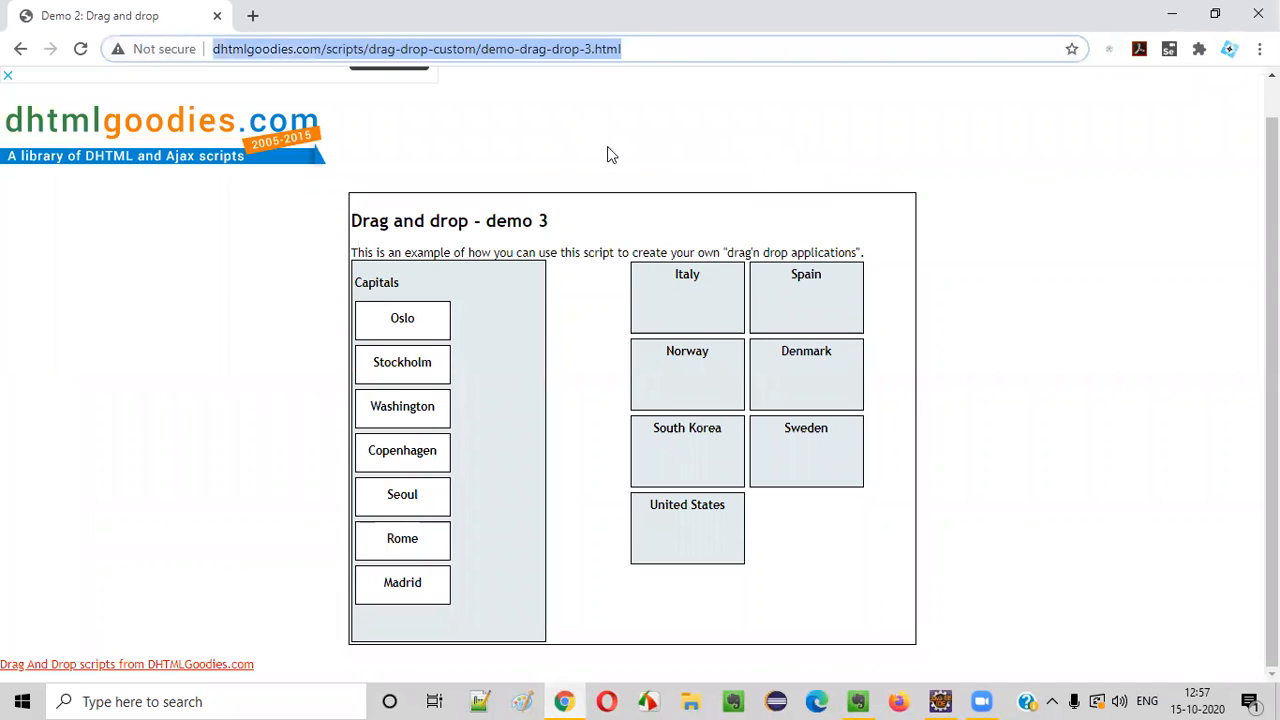
{"action": "mouse_move", "coordinate": [693, 142]}
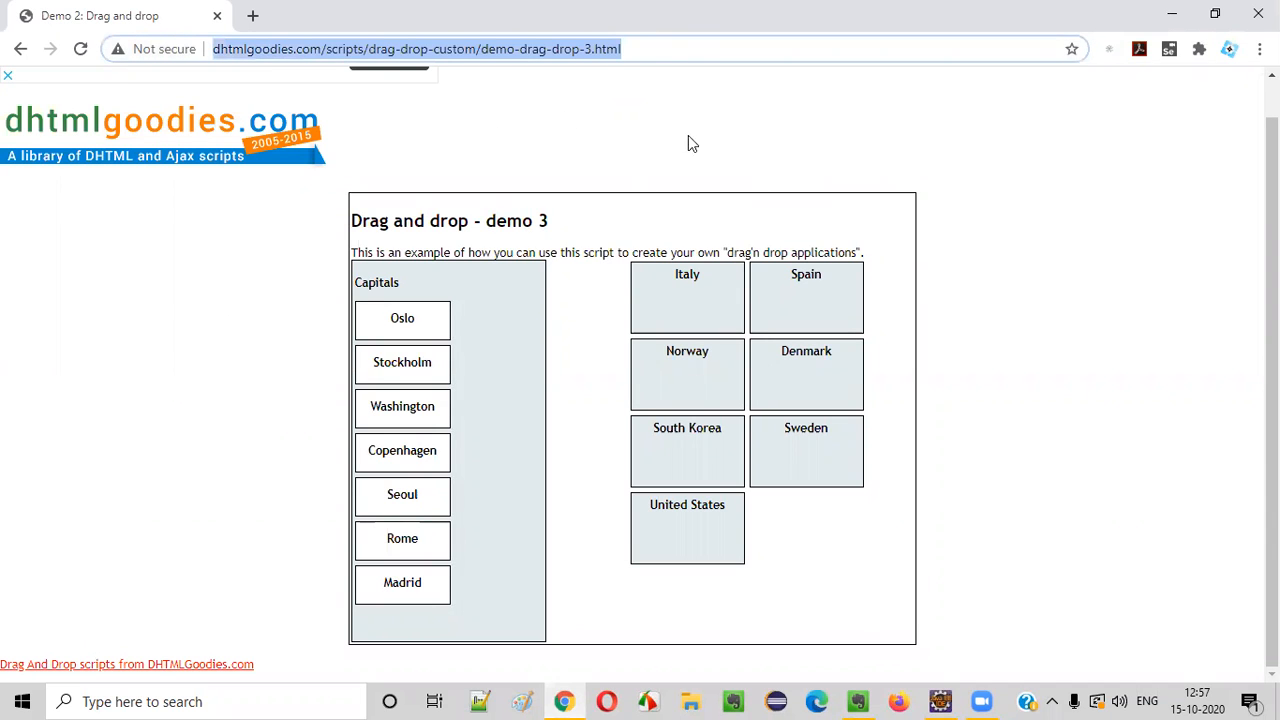
{"action": "double_click", "coordinate": [376, 282]}
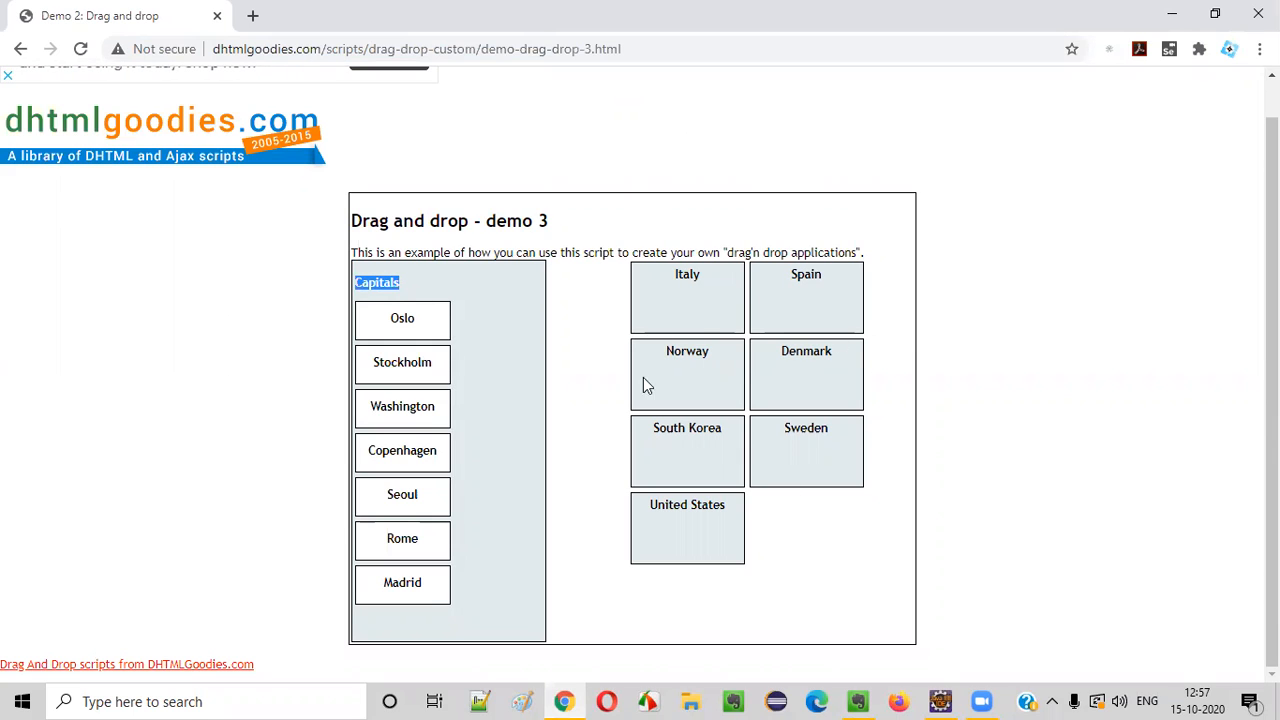
{"action": "mouse_move", "coordinate": [1151, 475]}
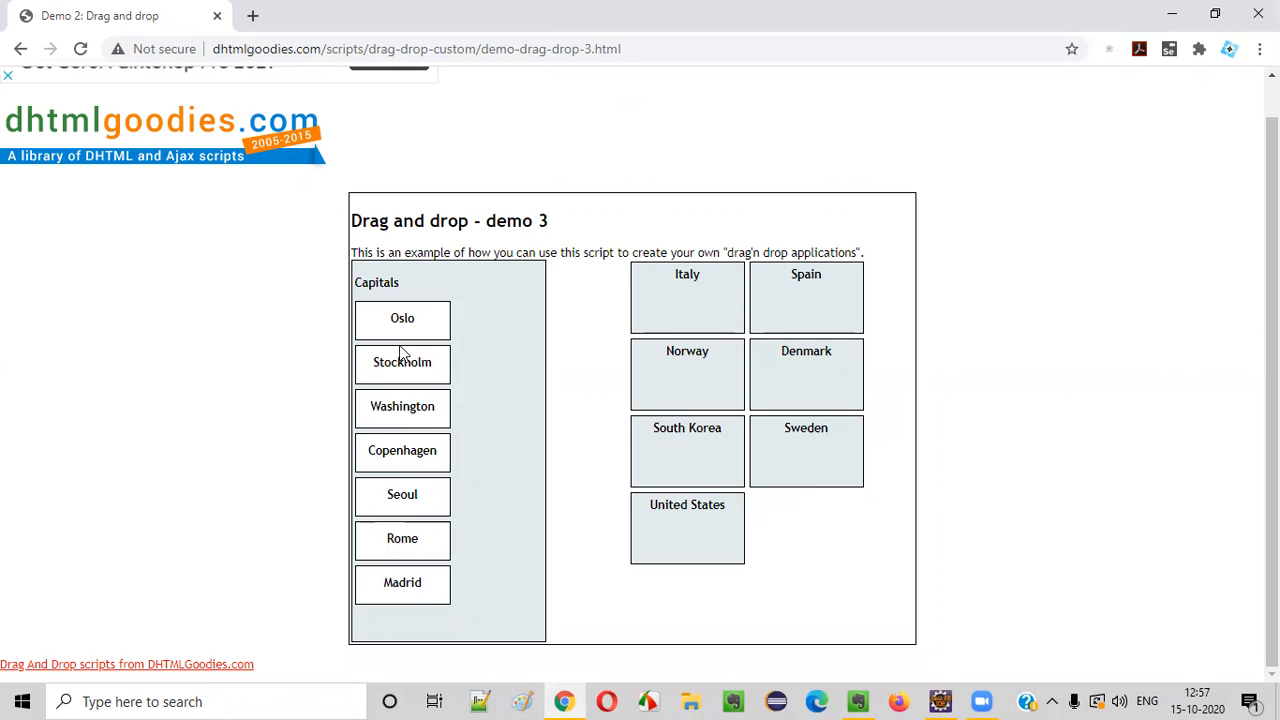
{"action": "left_click_drag", "start_coordinate": [401, 318], "coordinate": [427, 323]}
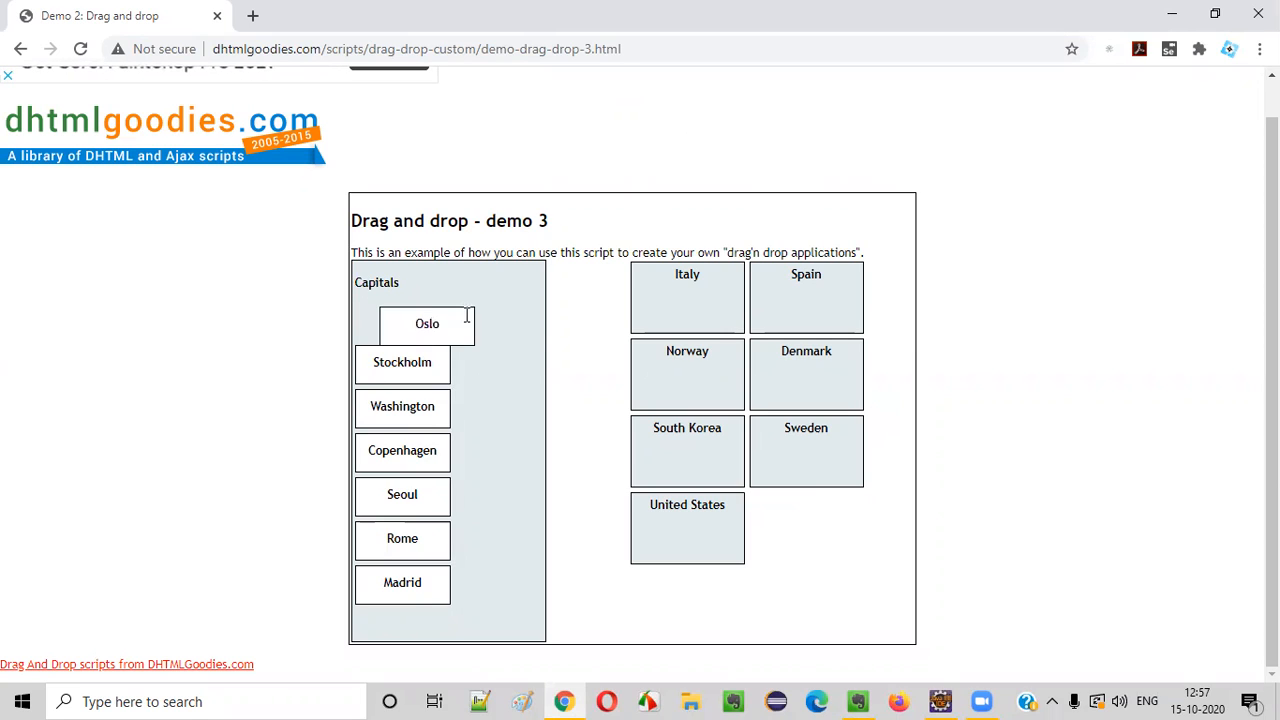
{"action": "left_click_drag", "start_coordinate": [427, 323], "coordinate": [640, 389]}
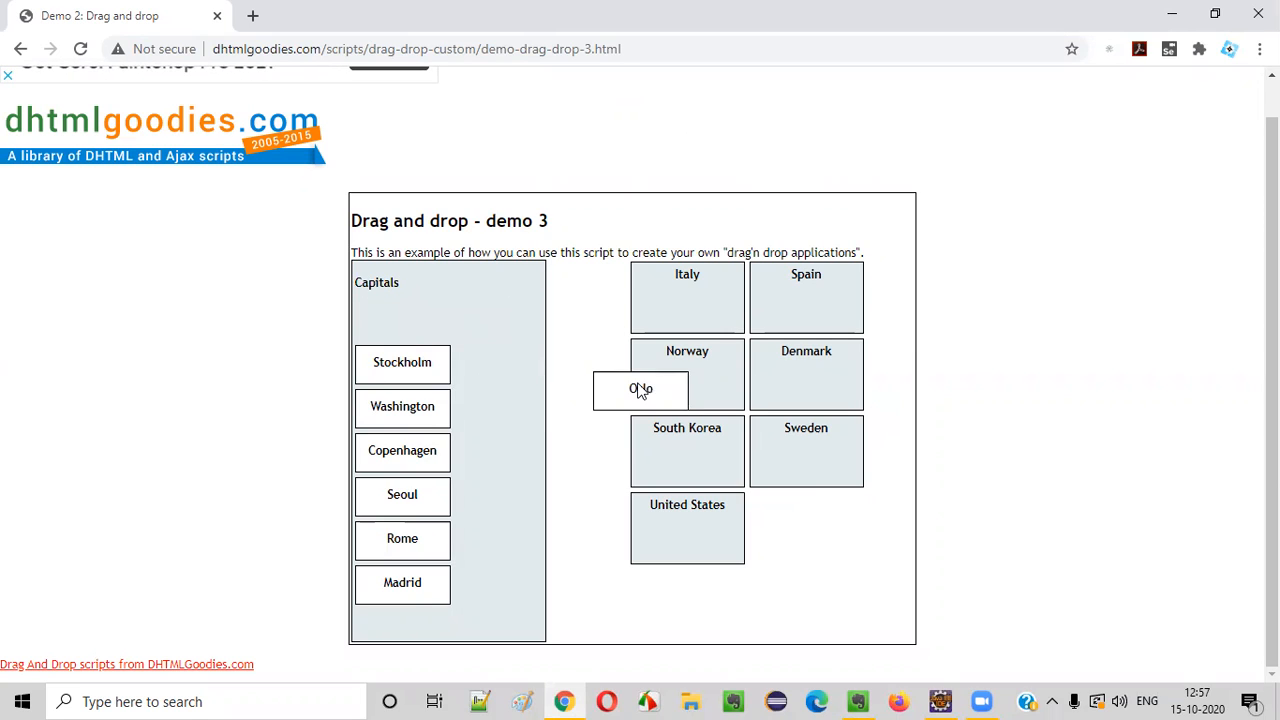
{"action": "left_click_drag", "start_coordinate": [640, 389], "coordinate": [687, 375]}
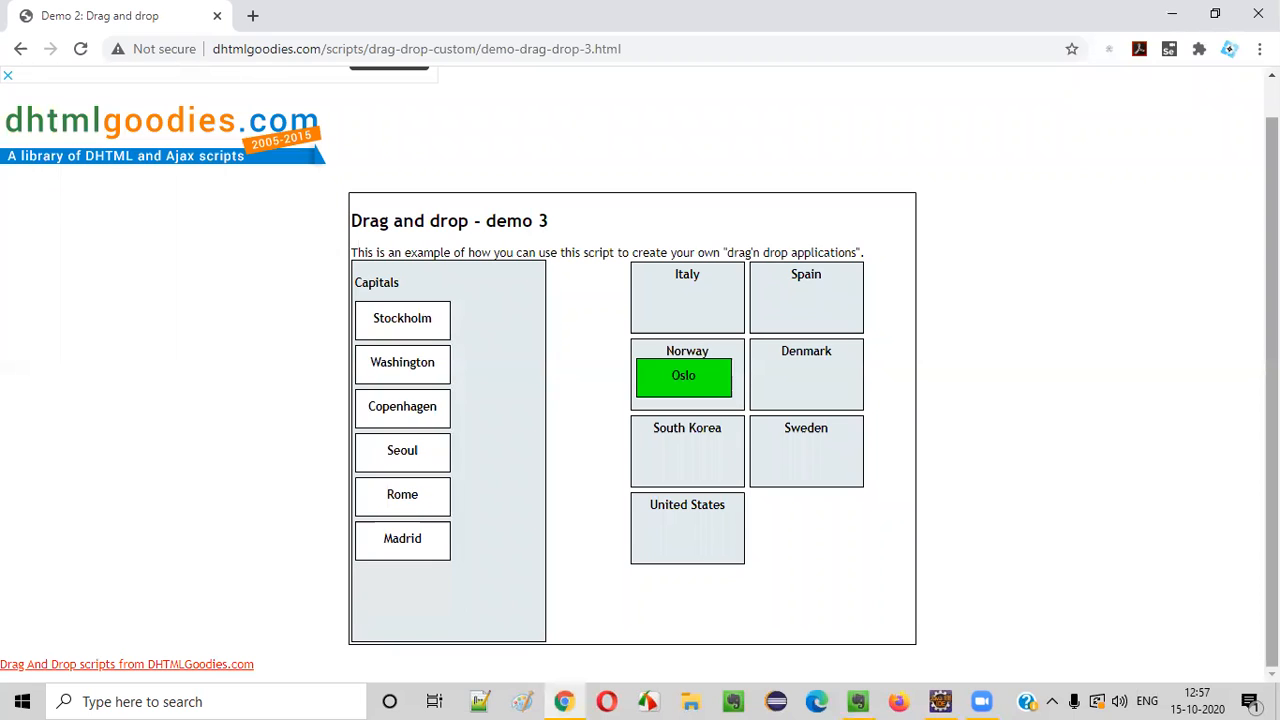
{"action": "mouse_move", "coordinate": [698, 401]}
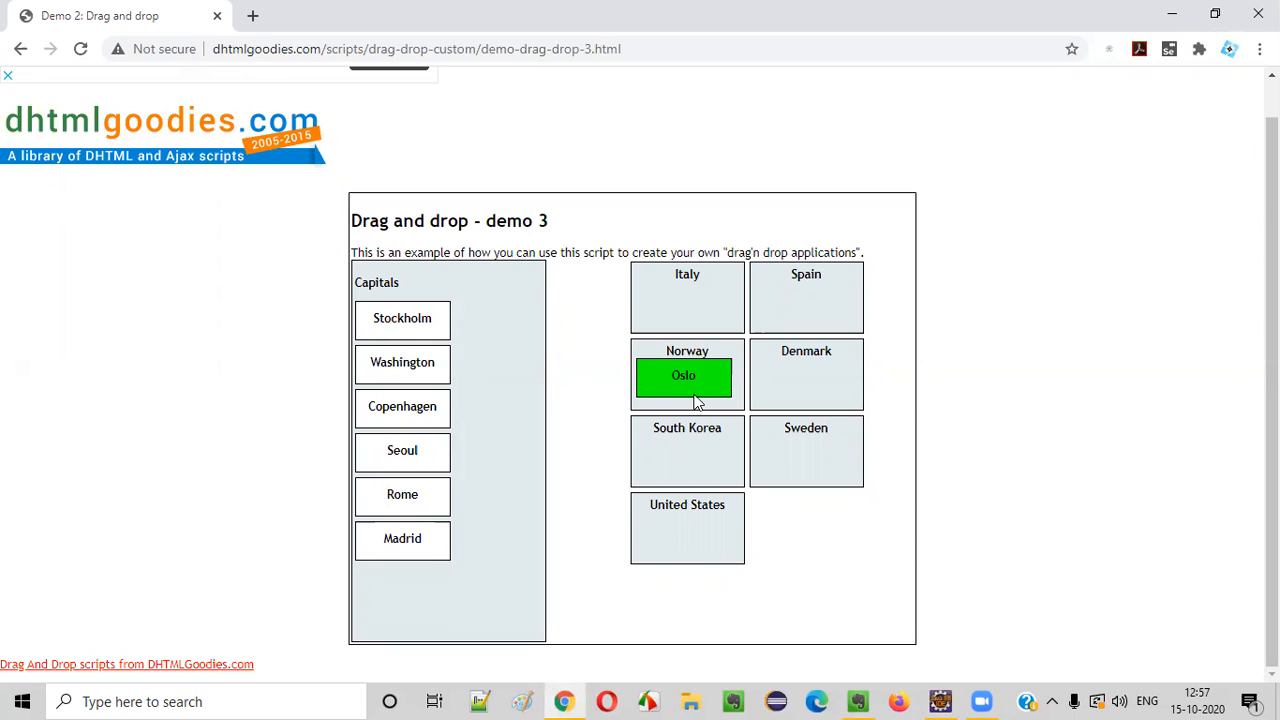
{"action": "mouse_move", "coordinate": [171, 334]}
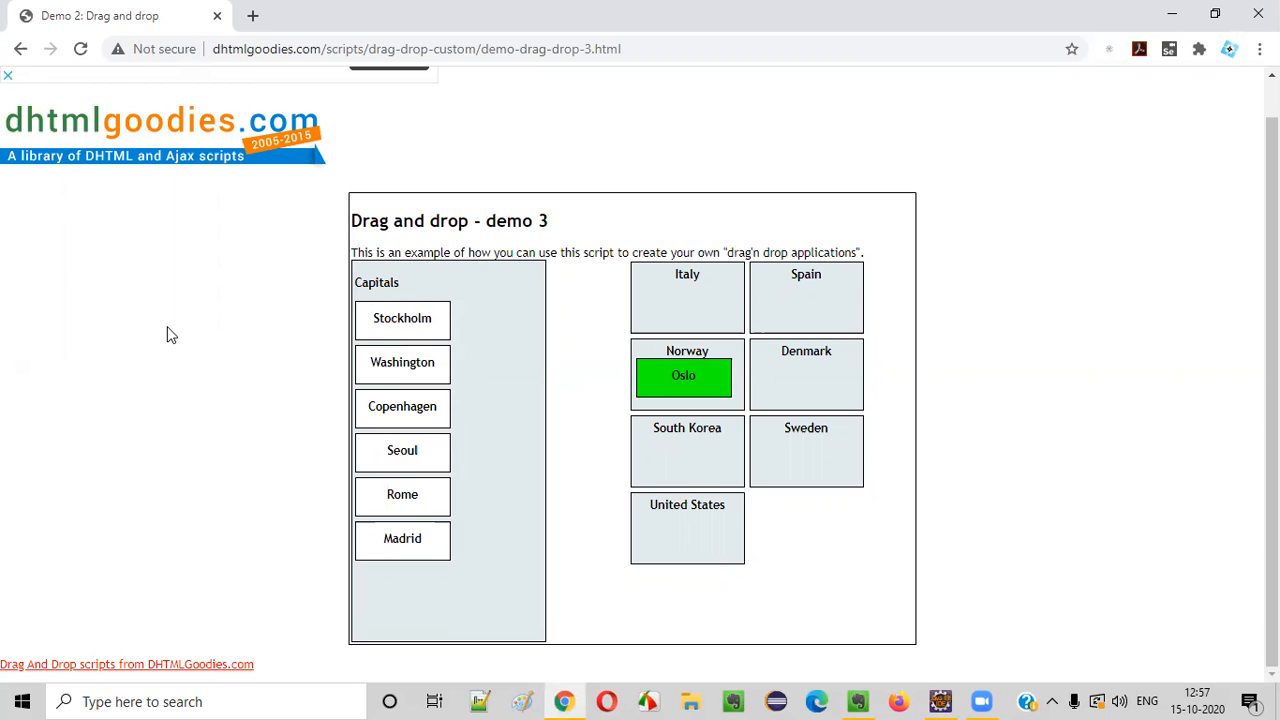
{"action": "mouse_move", "coordinate": [1015, 630]}
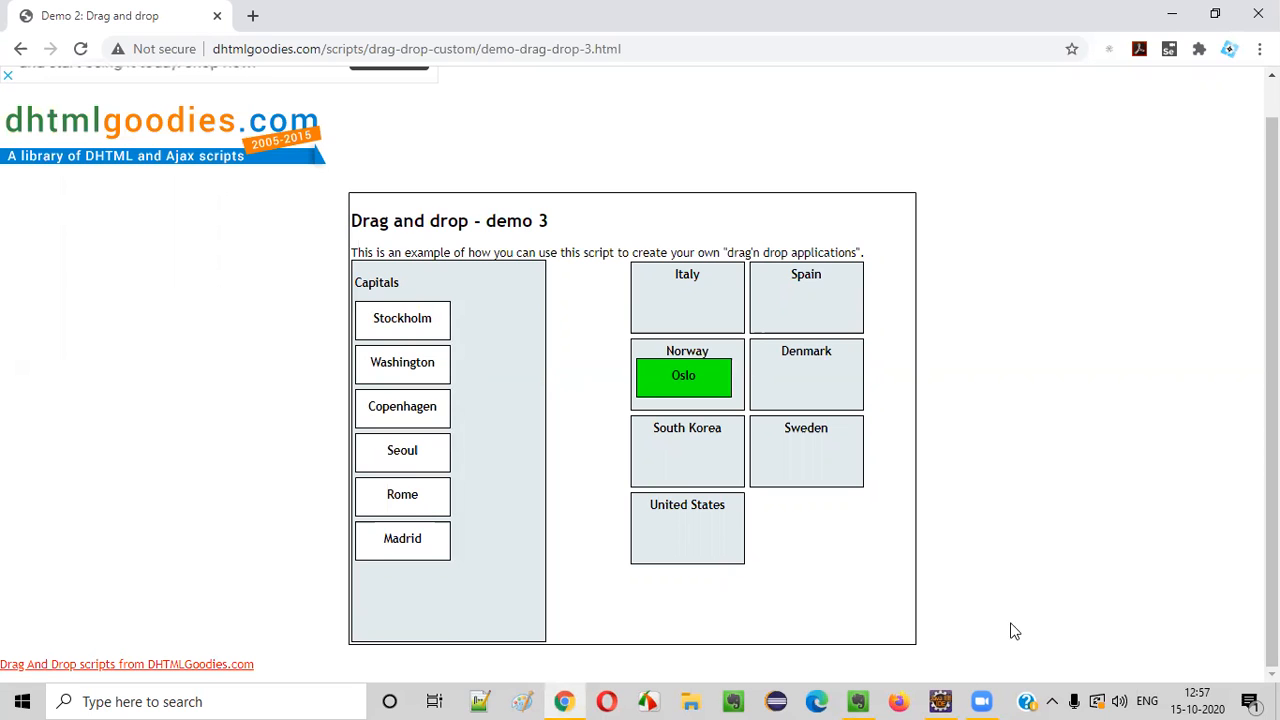
Step: Review the dragAndDrop() note in Evernote and the demo page, then go to Demo.java
{"action": "left_click", "coordinate": [857, 701]}
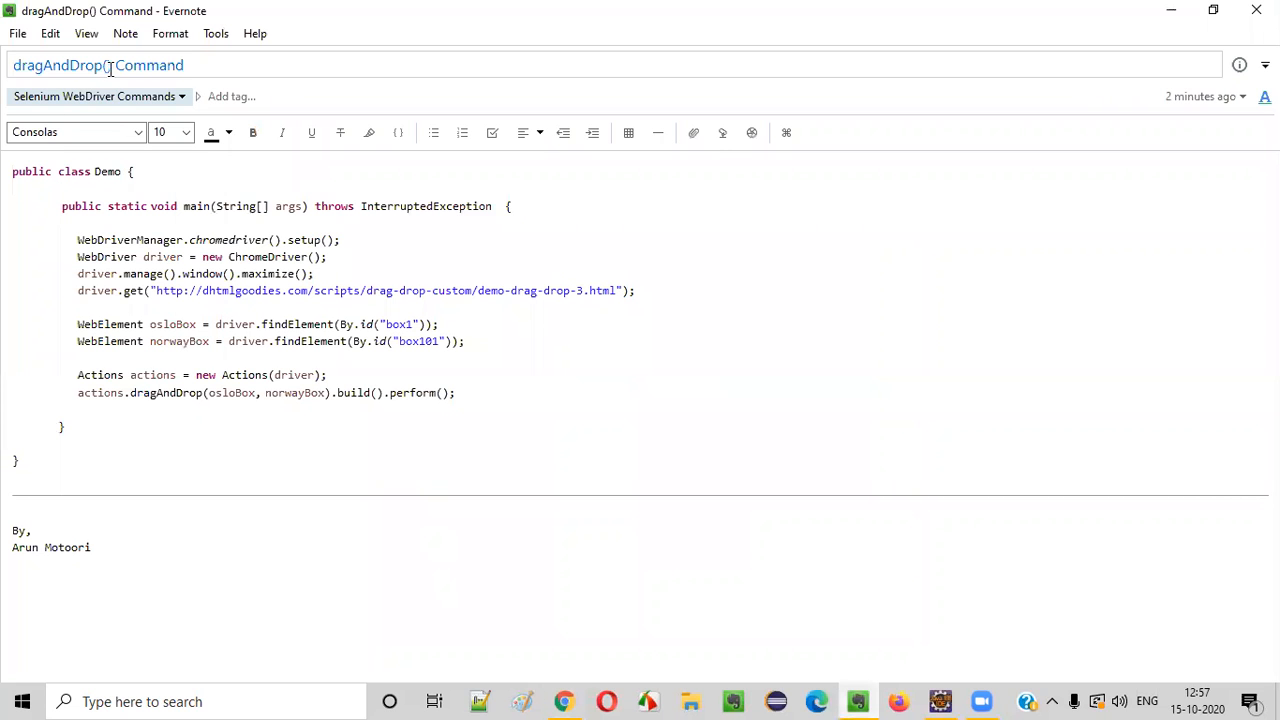
{"action": "double_click", "coordinate": [55, 65]}
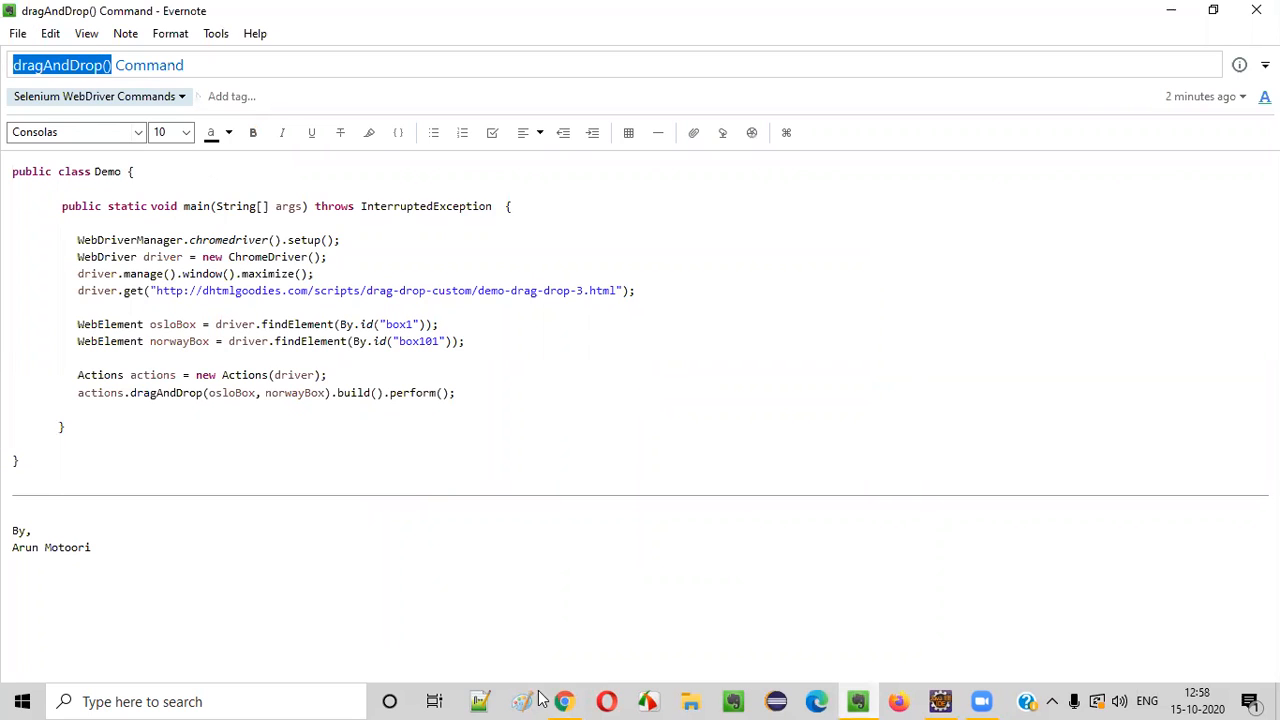
{"action": "left_click", "coordinate": [564, 701]}
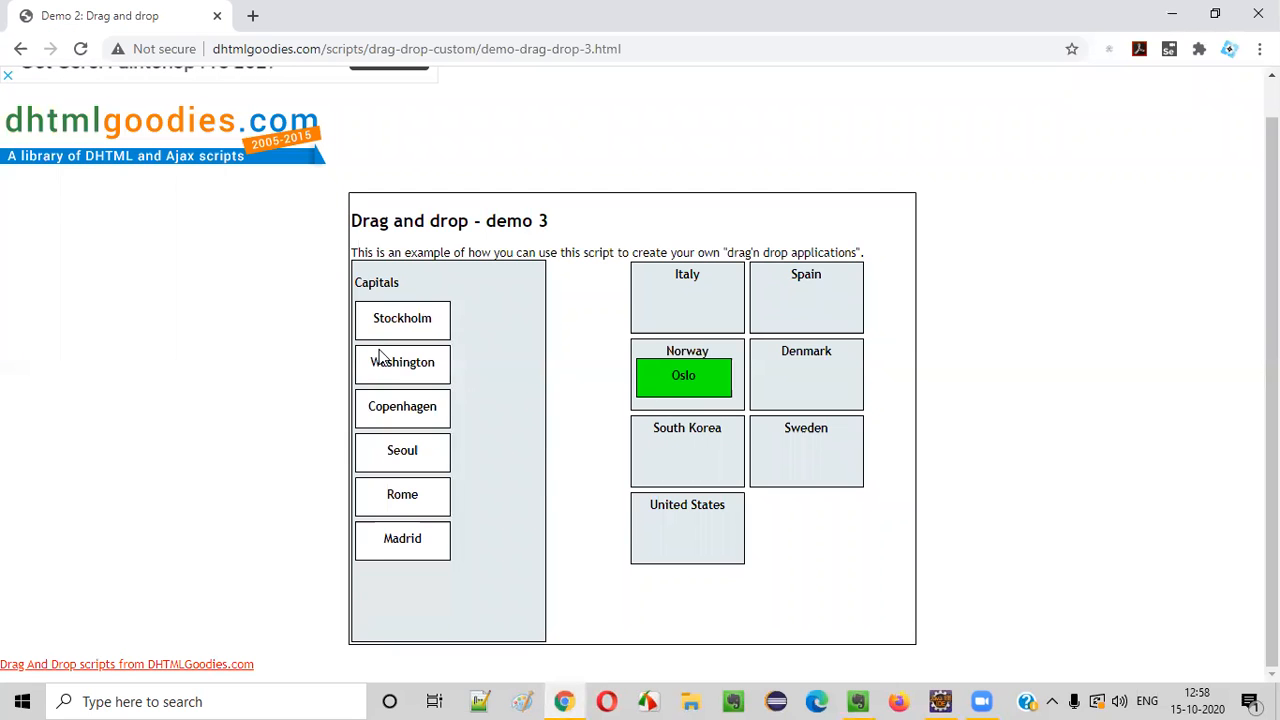
{"action": "mouse_move", "coordinate": [711, 351]}
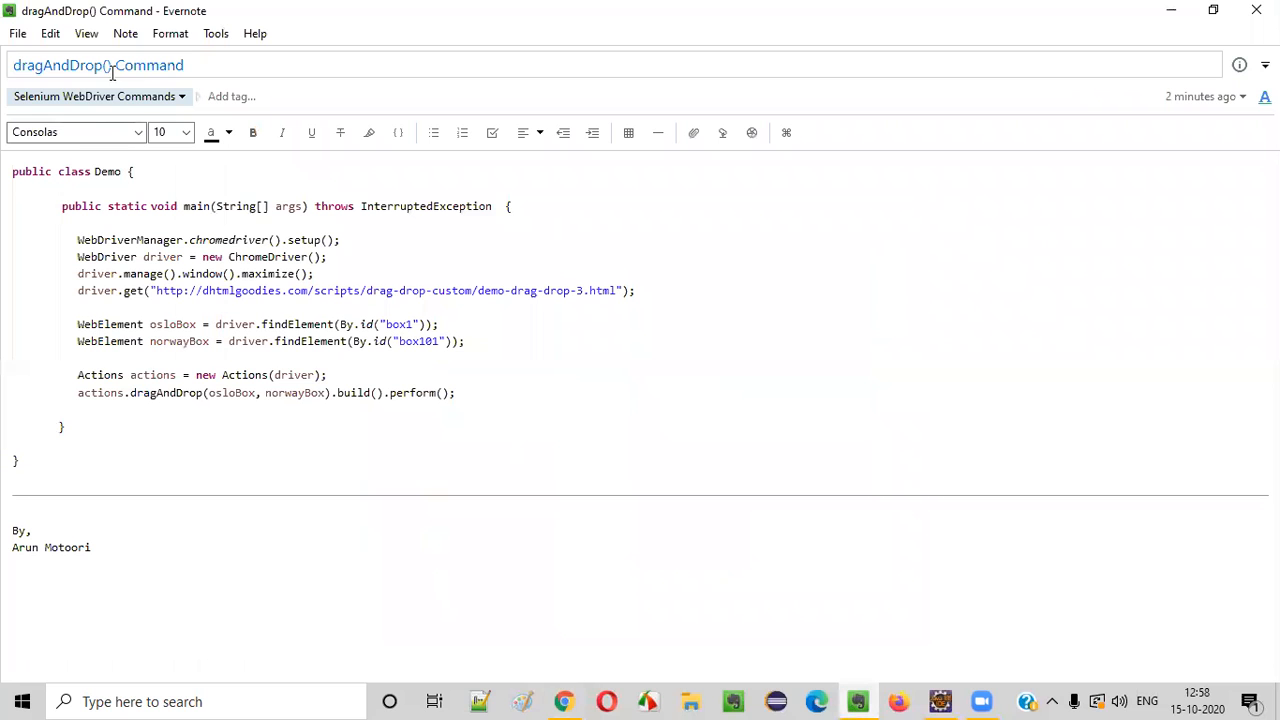
{"action": "double_click", "coordinate": [60, 65]}
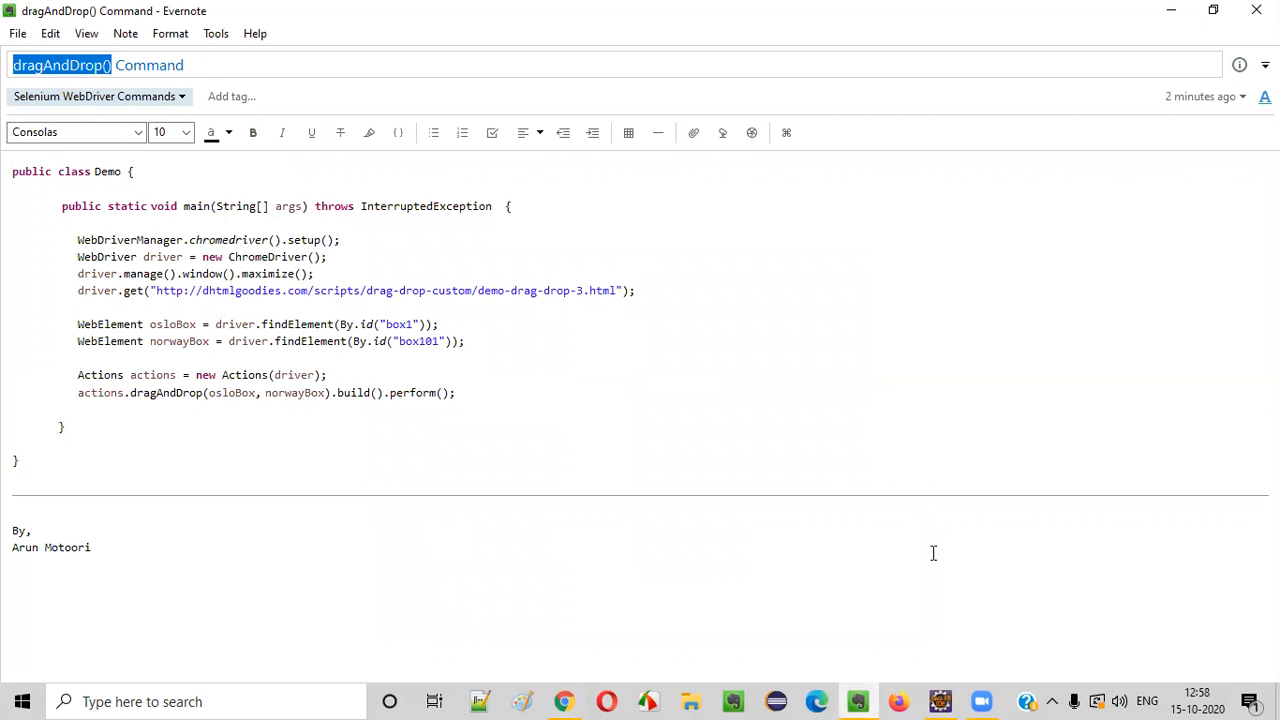
{"action": "left_click", "coordinate": [938, 701]}
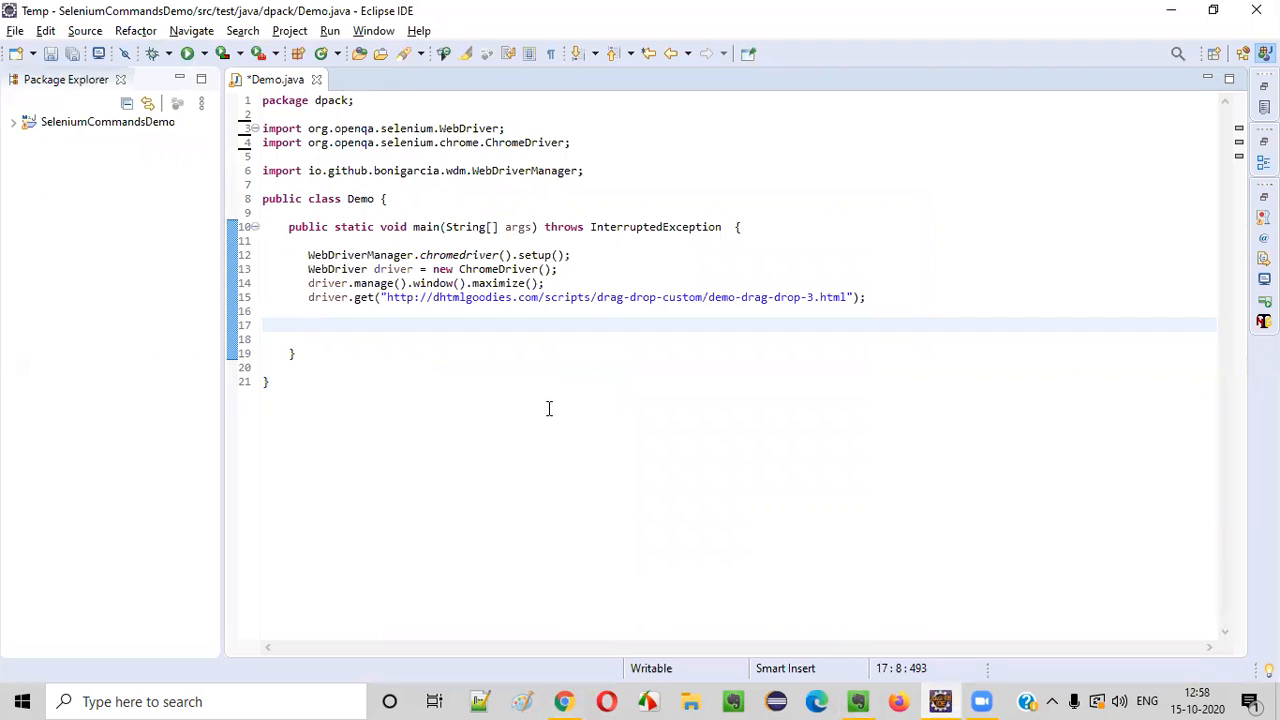
{"action": "mouse_move", "coordinate": [490, 269]}
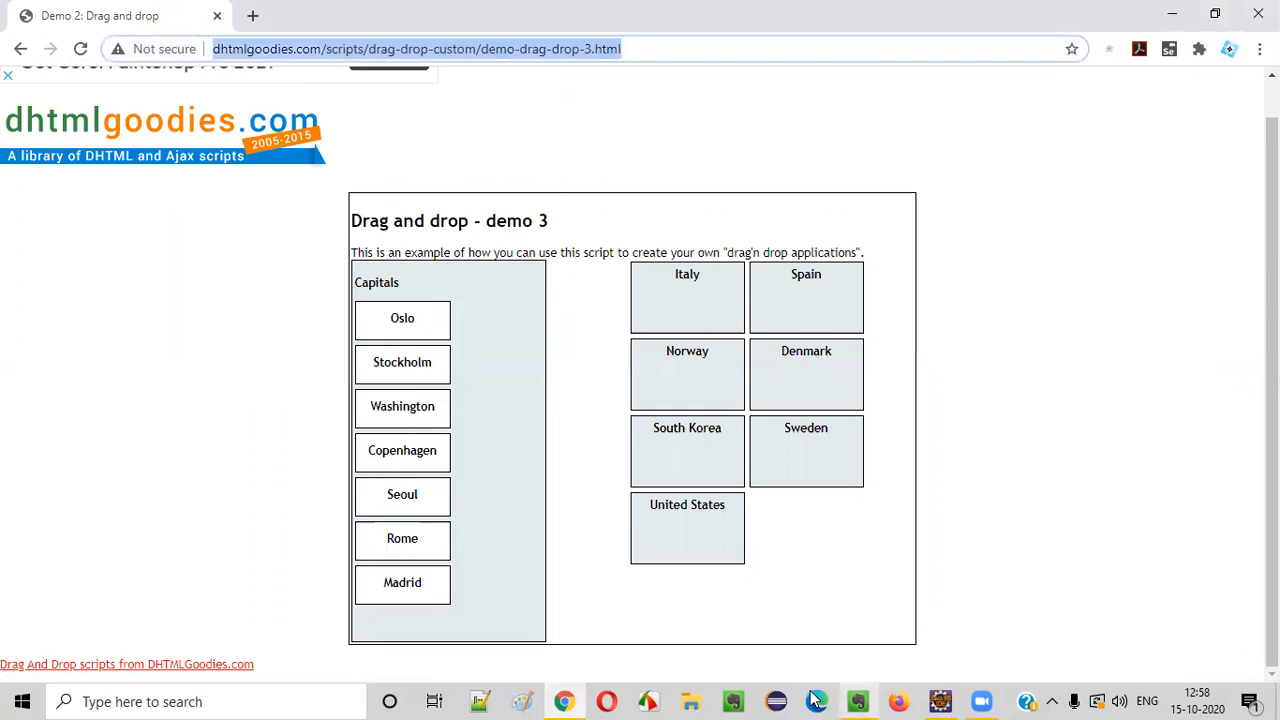
{"action": "mouse_move", "coordinate": [773, 697]}
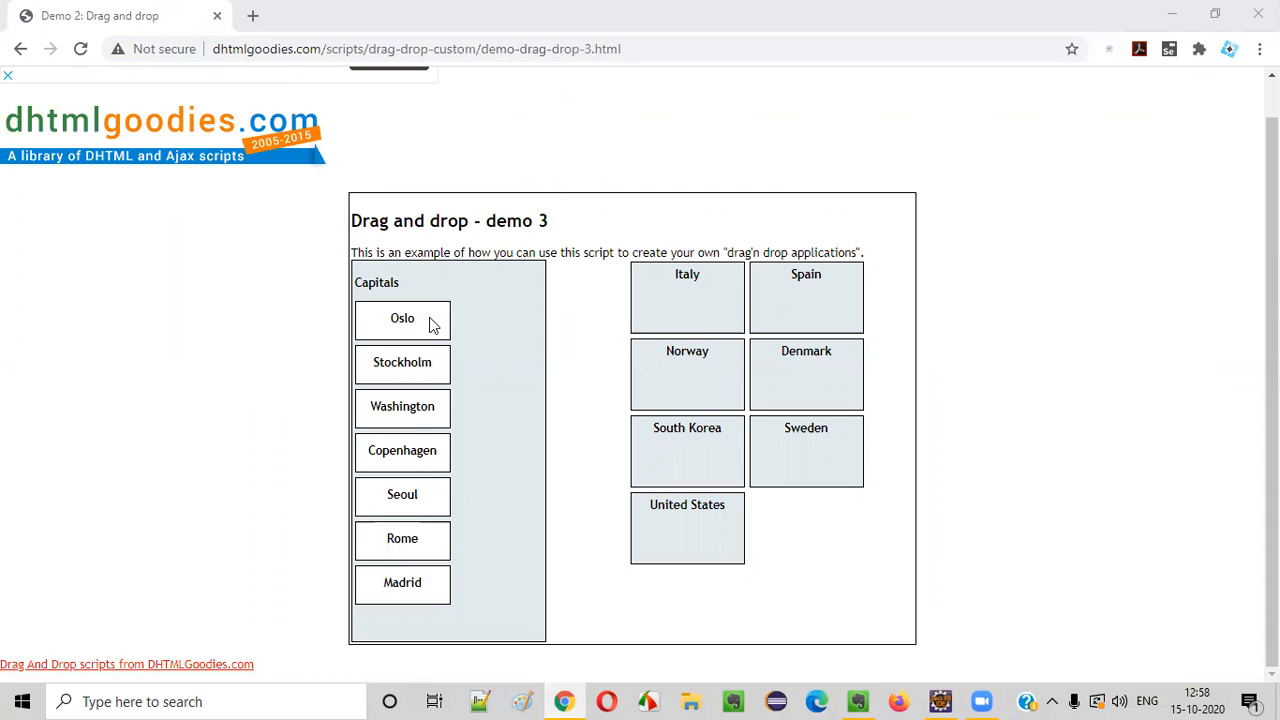
Step: Drag Oslo from the Capitals list onto Norway again until it turns green
{"action": "left_click_drag", "start_coordinate": [402, 318], "coordinate": [671, 377]}
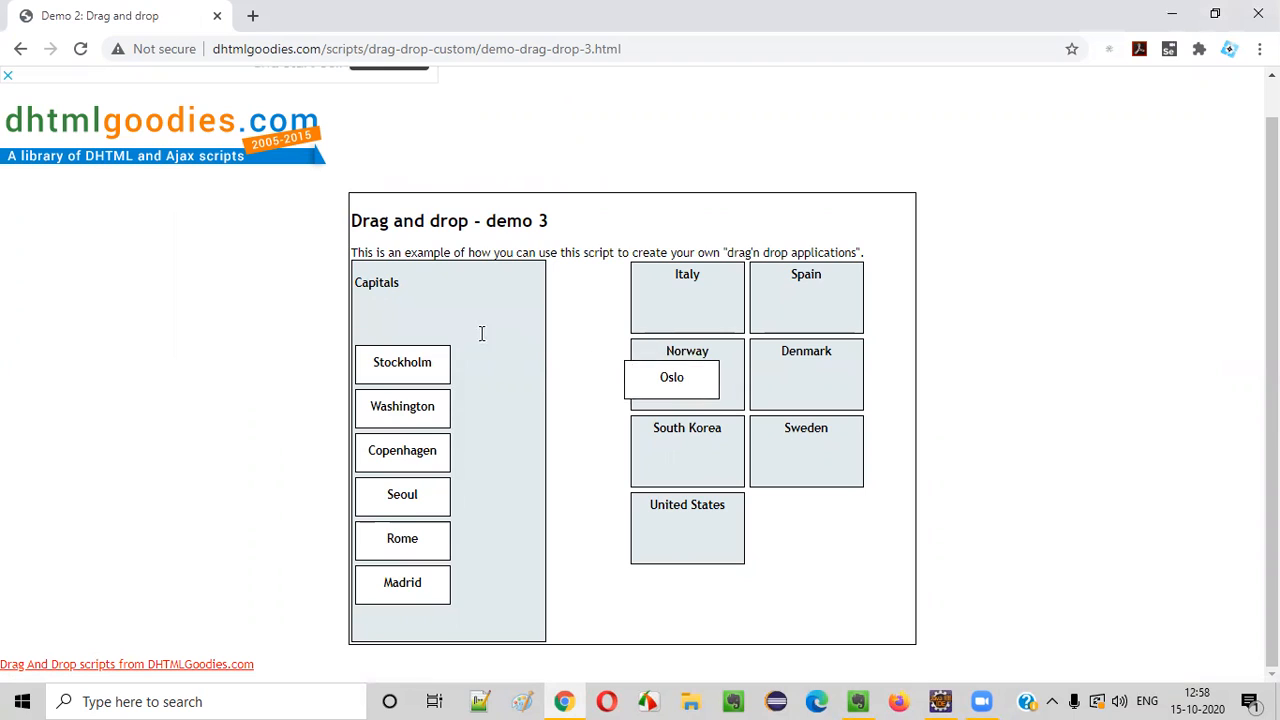
{"action": "left_click_drag", "start_coordinate": [671, 377], "coordinate": [413, 577]}
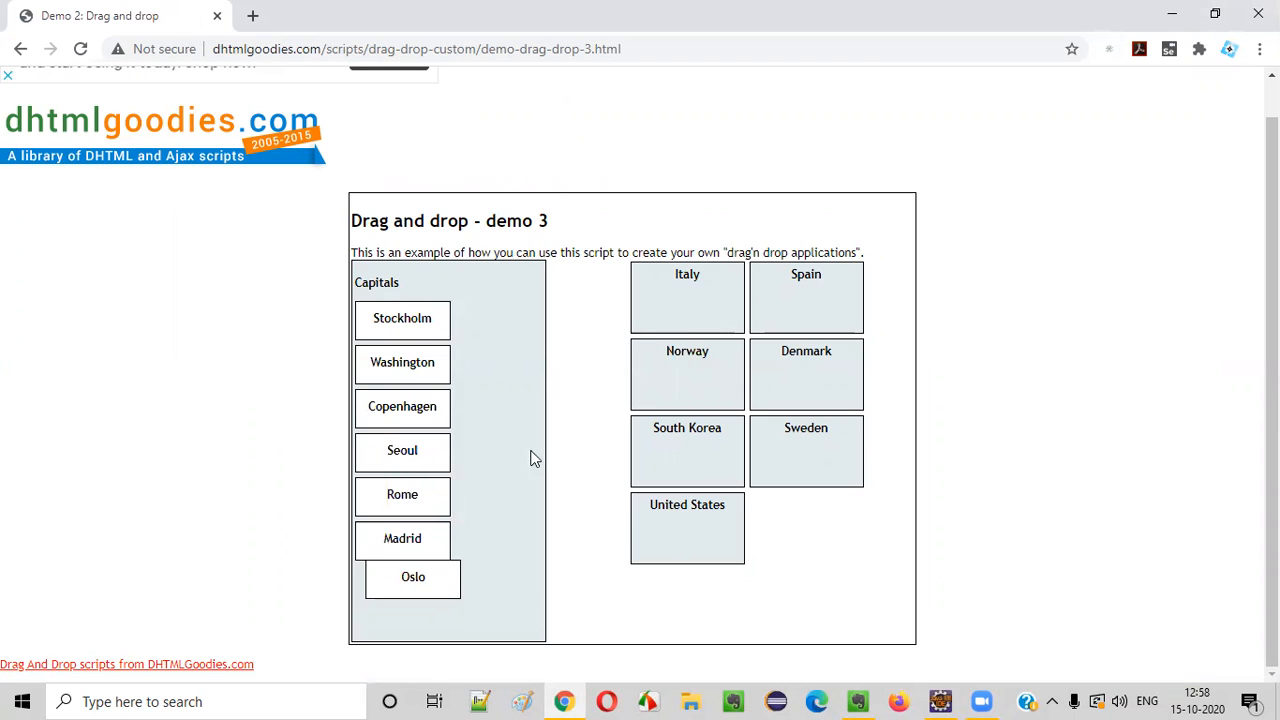
{"action": "left_click_drag", "start_coordinate": [413, 577], "coordinate": [687, 377]}
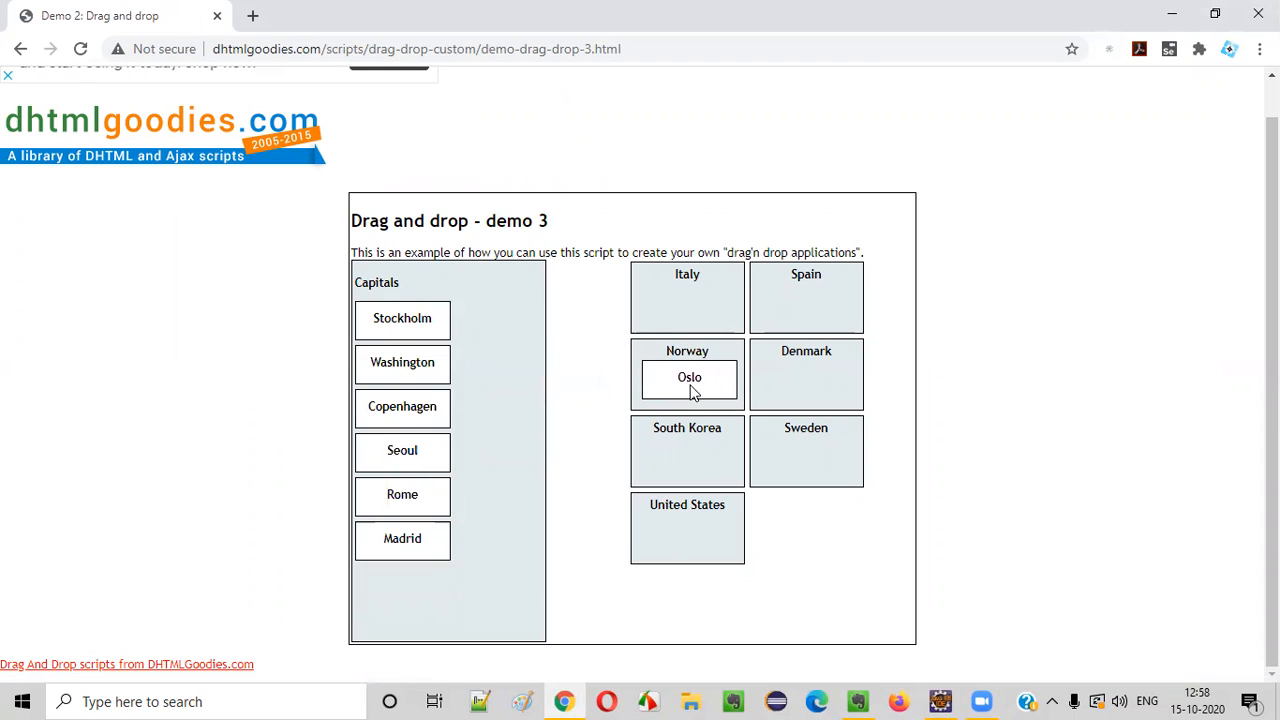
{"action": "left_click", "coordinate": [688, 377]}
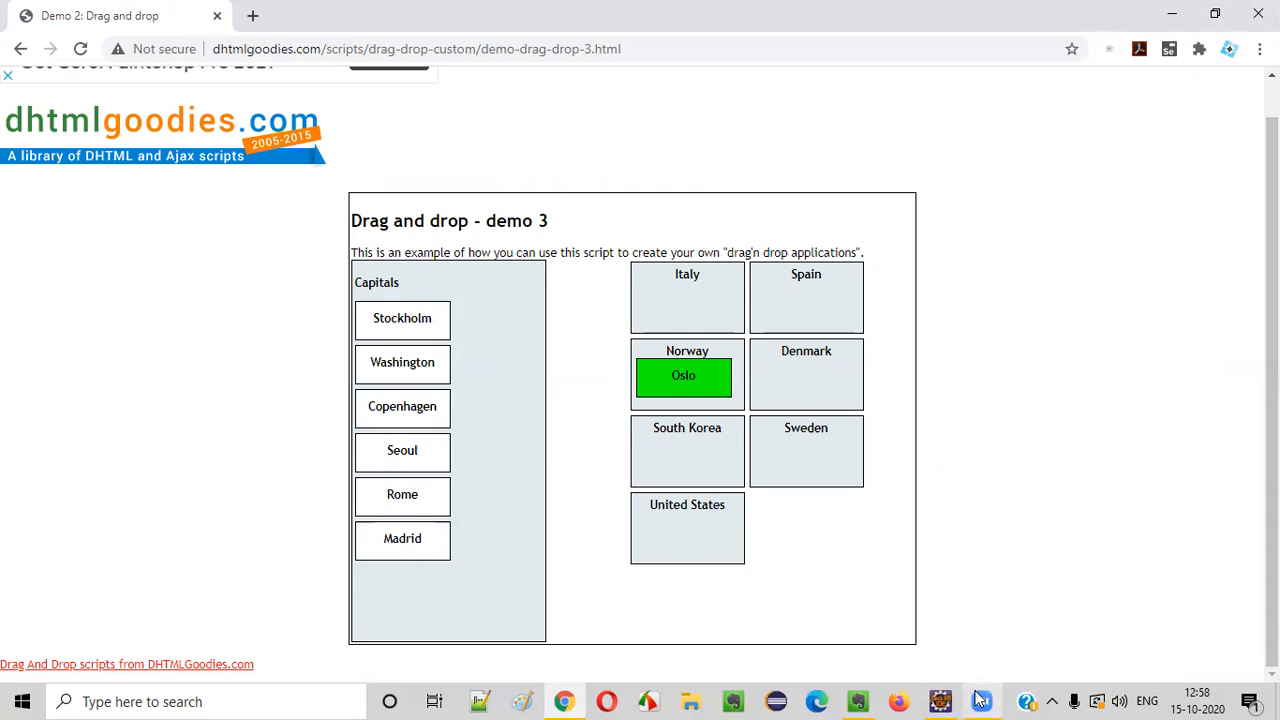
{"action": "left_click", "coordinate": [938, 701]}
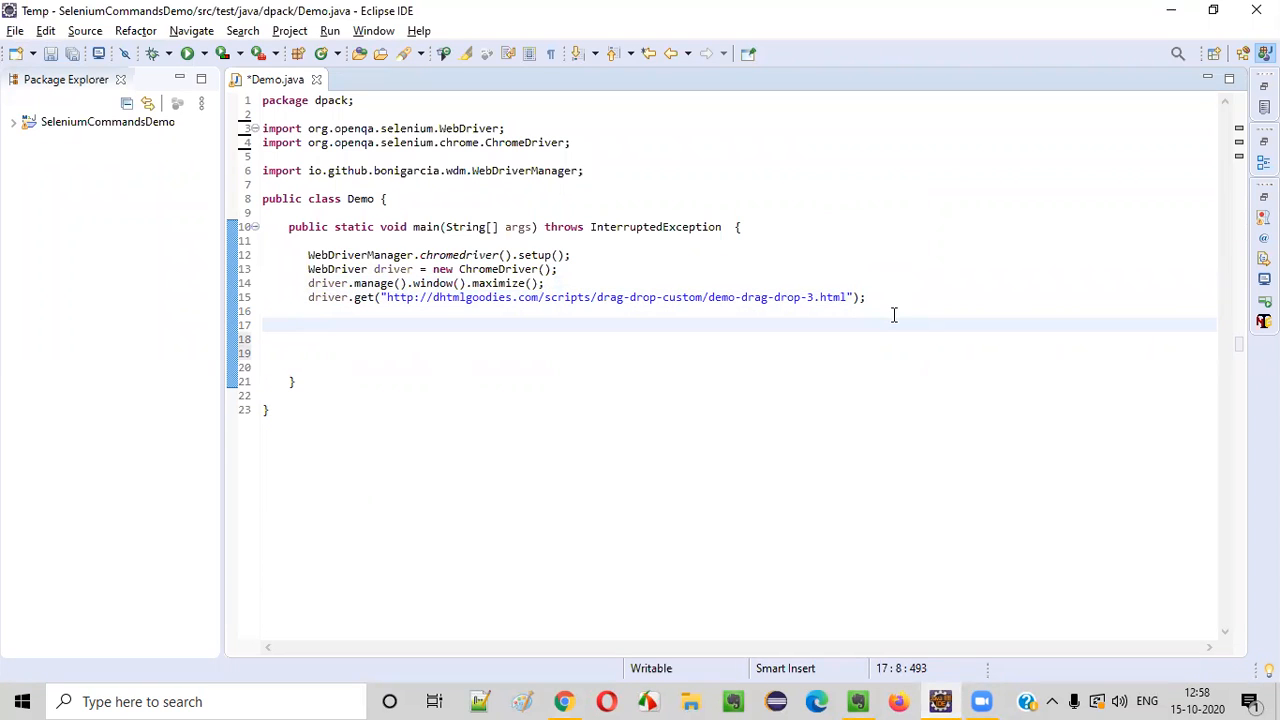
Step: Declare Actions actions = new Actions(driver) and import org.openqa.selenium.interactions.Actions
{"action": "type", "text": "A"}
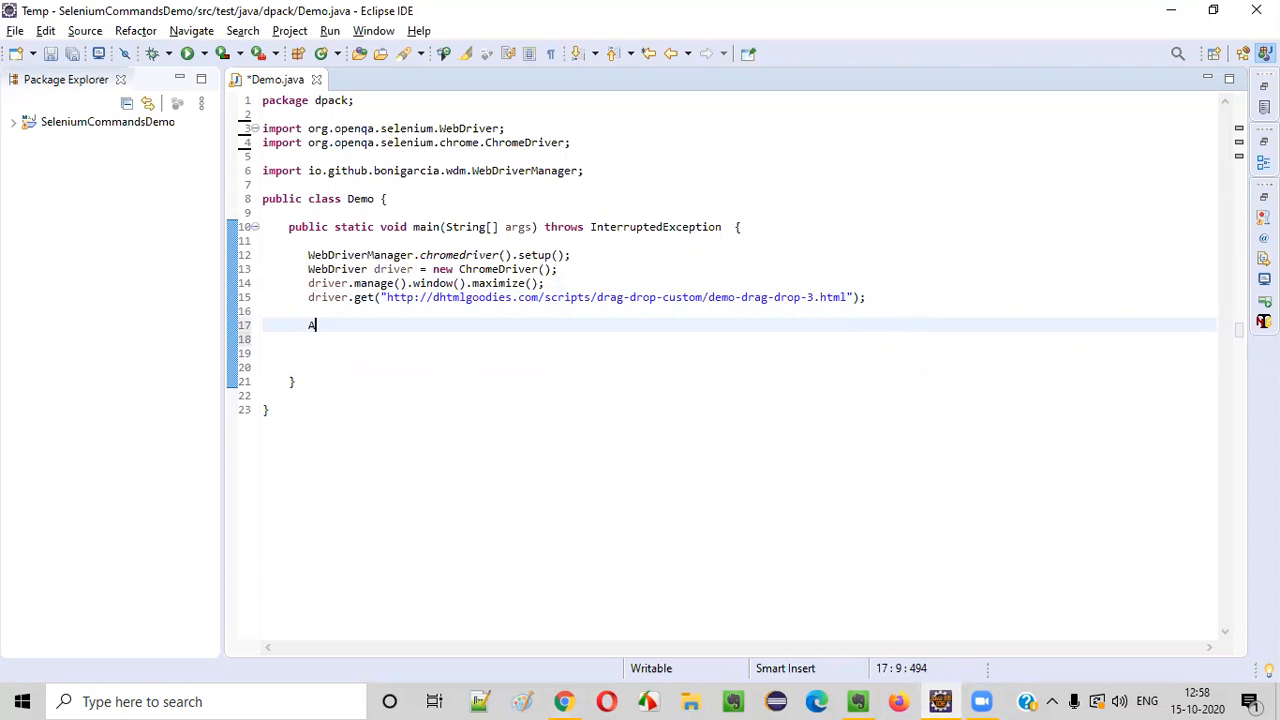
{"action": "type", "text": "ctions actions = new Act"}
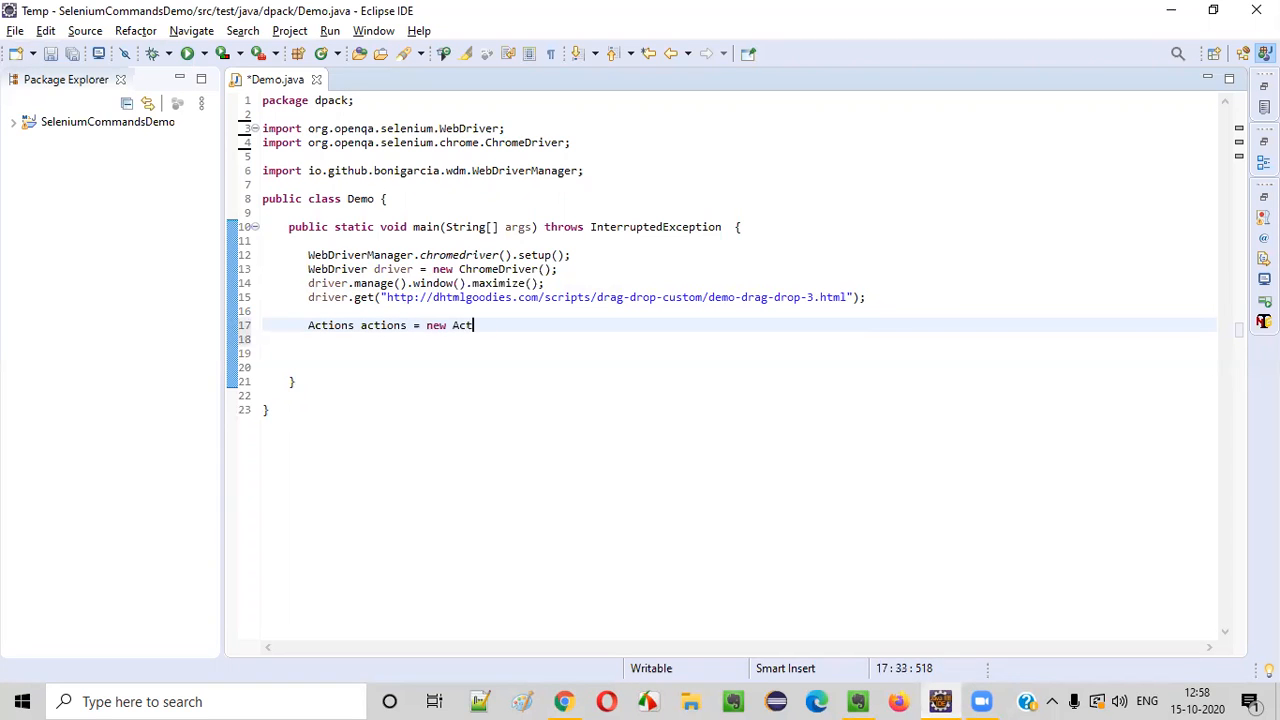
{"action": "type", "text": "ions();"}
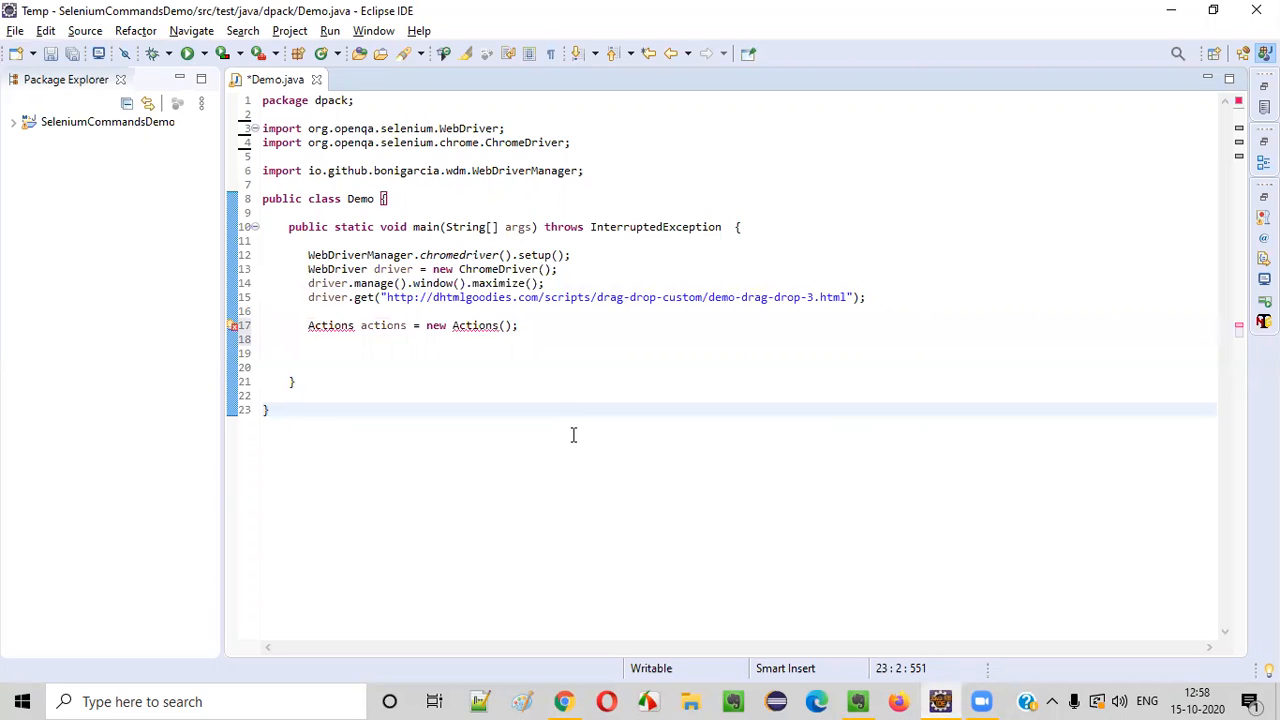
{"action": "mouse_move", "coordinate": [337, 344]}
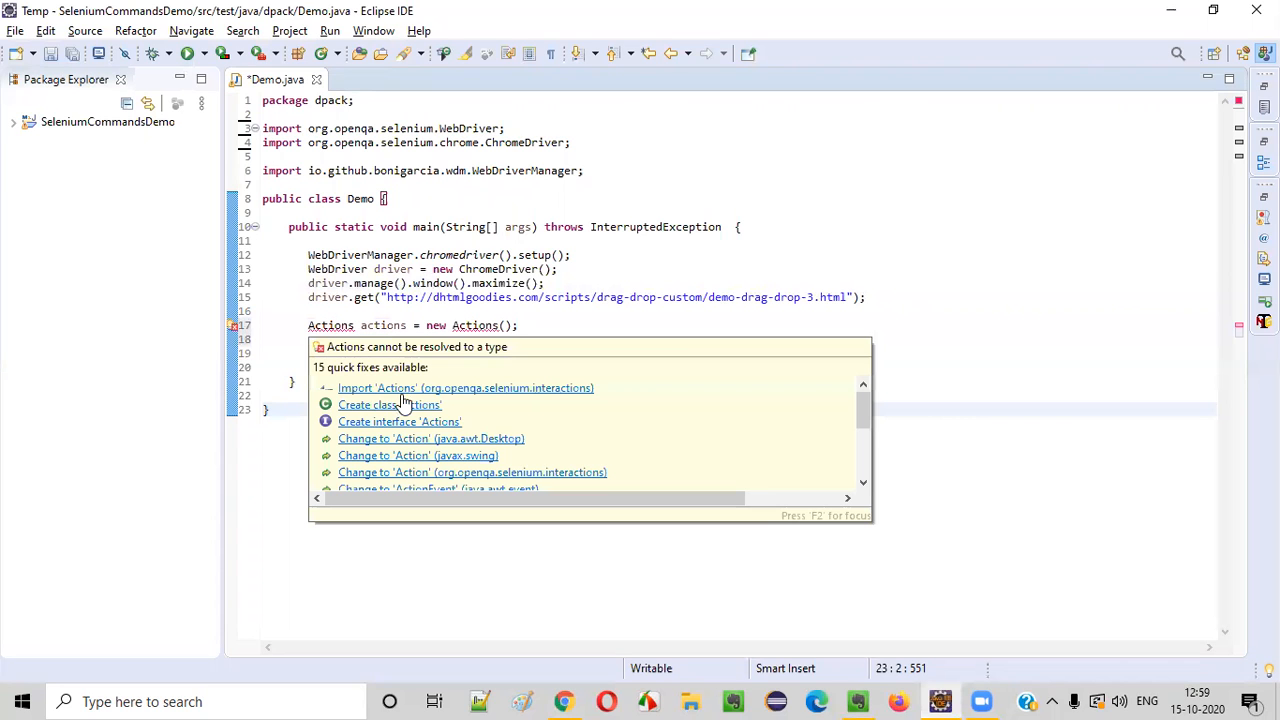
{"action": "left_click", "coordinate": [465, 388]}
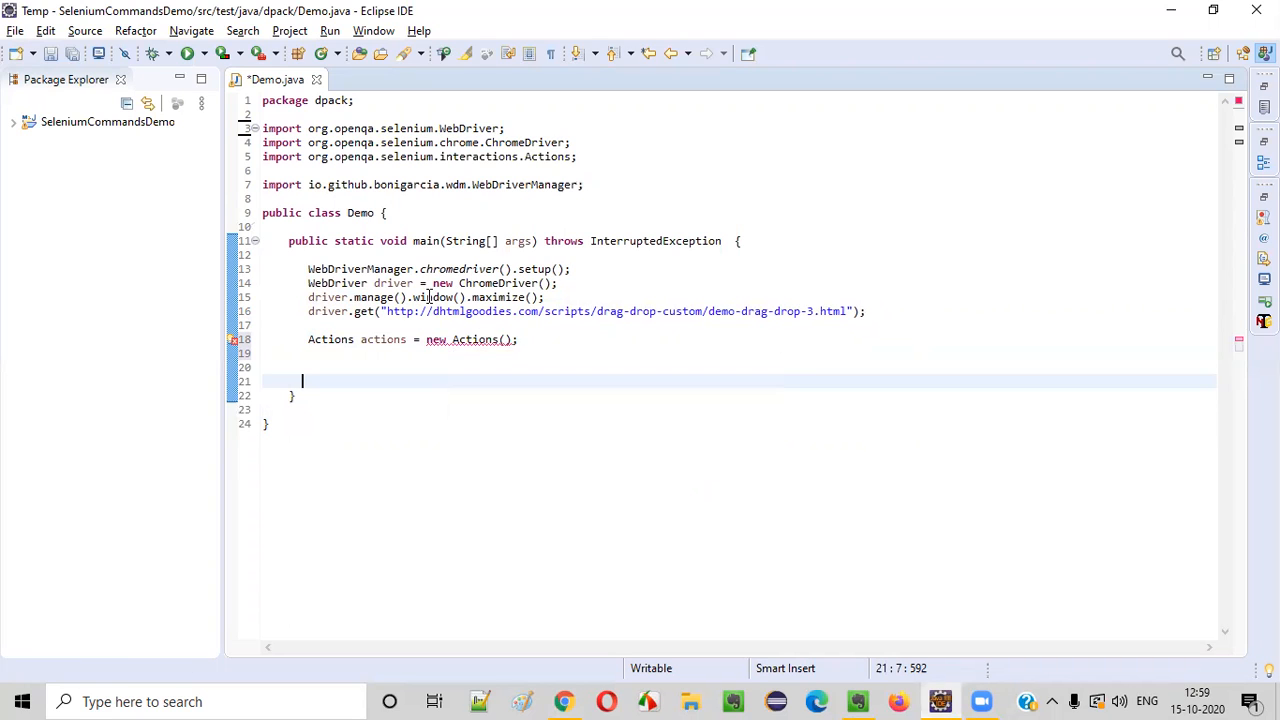
{"action": "double_click", "coordinate": [393, 283]}
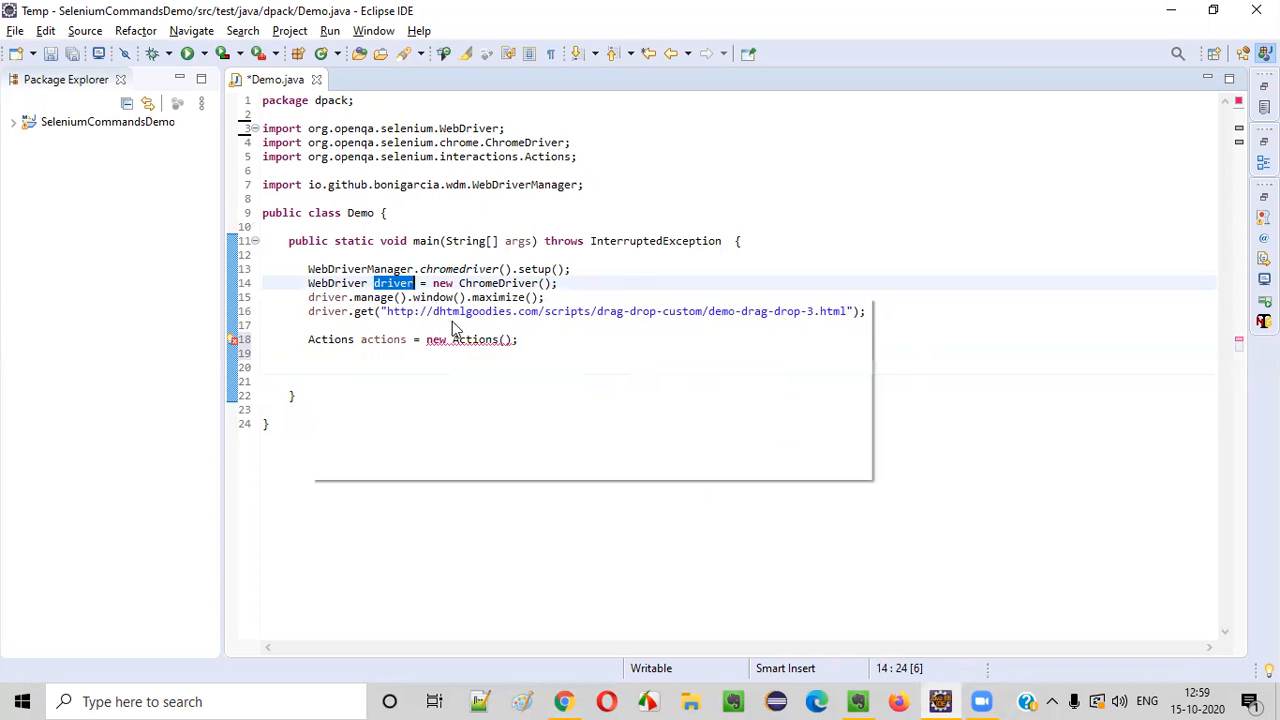
{"action": "type", "text": "driver"}
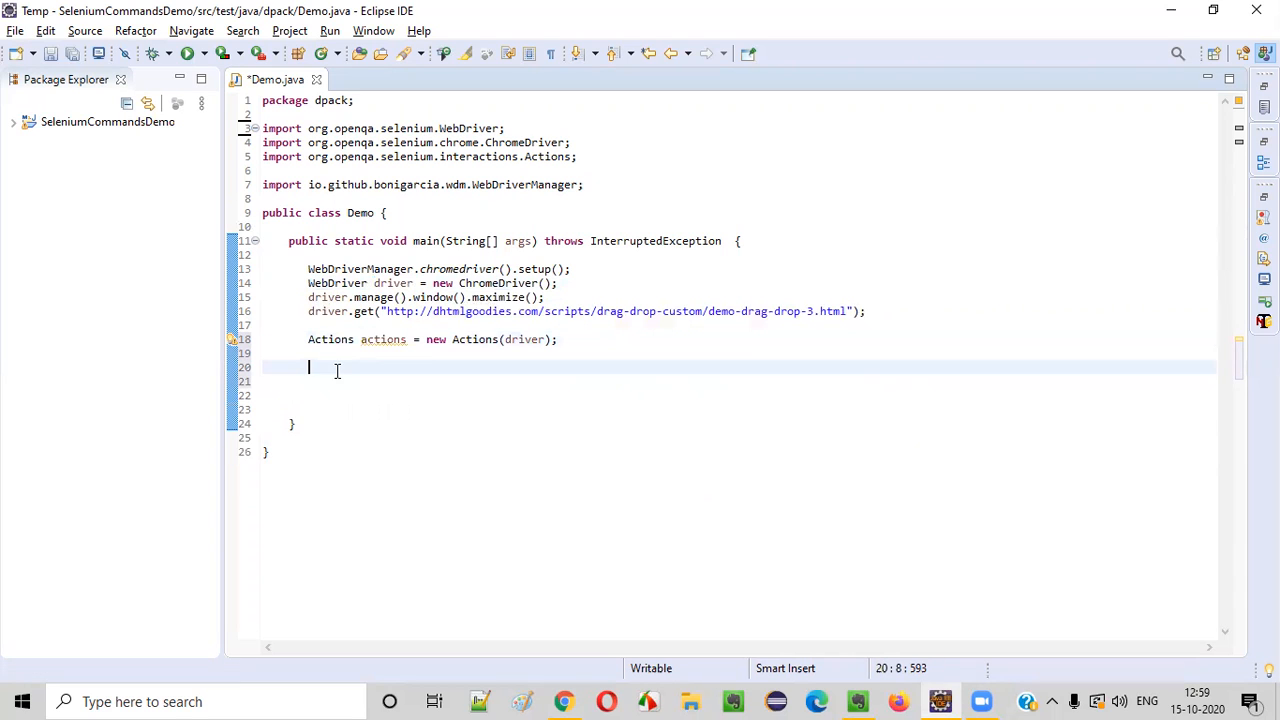
Step: Add actions.dragAndDrop(source, target); using content assist
{"action": "type", "text": "actions."}
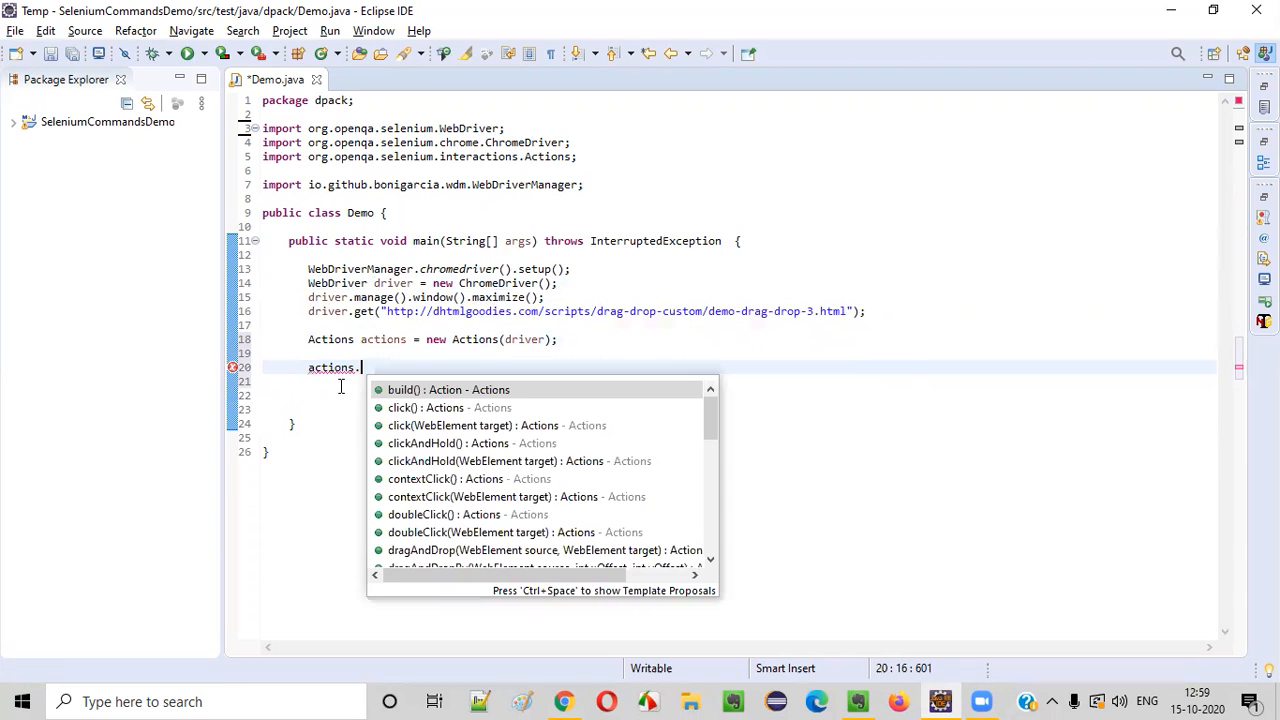
{"action": "type", "text": "dragAndDrop(source, target"}
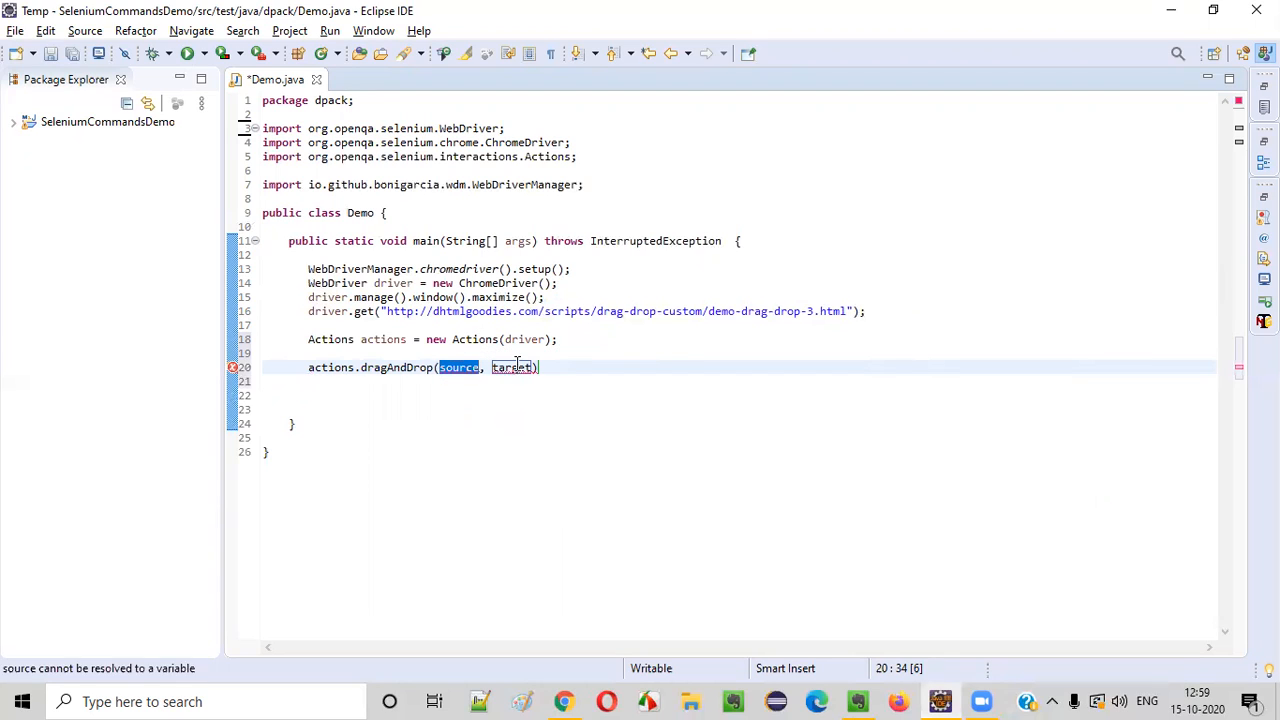
{"action": "type", "text": ";"}
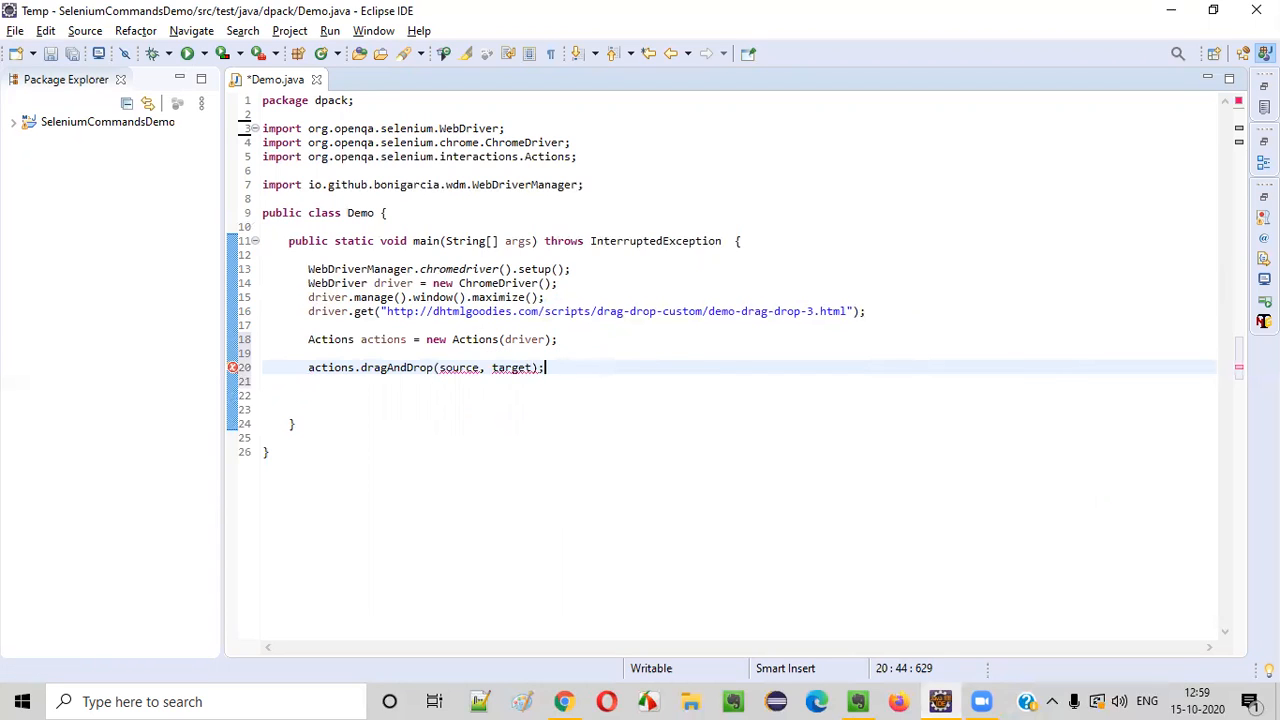
Step: Move Oslo back to the Capitals list and inspect it in DevTools to find id box1
{"action": "left_click", "coordinate": [564, 701]}
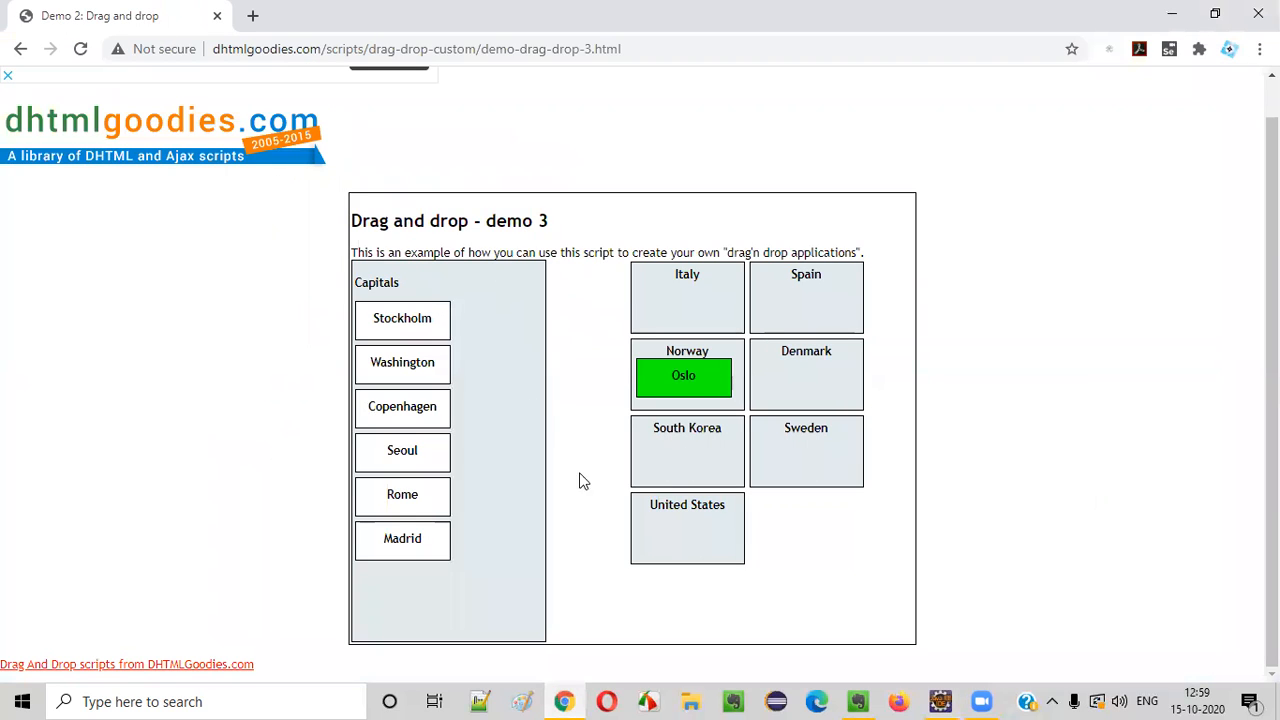
{"action": "left_click_drag", "start_coordinate": [683, 375], "coordinate": [402, 582]}
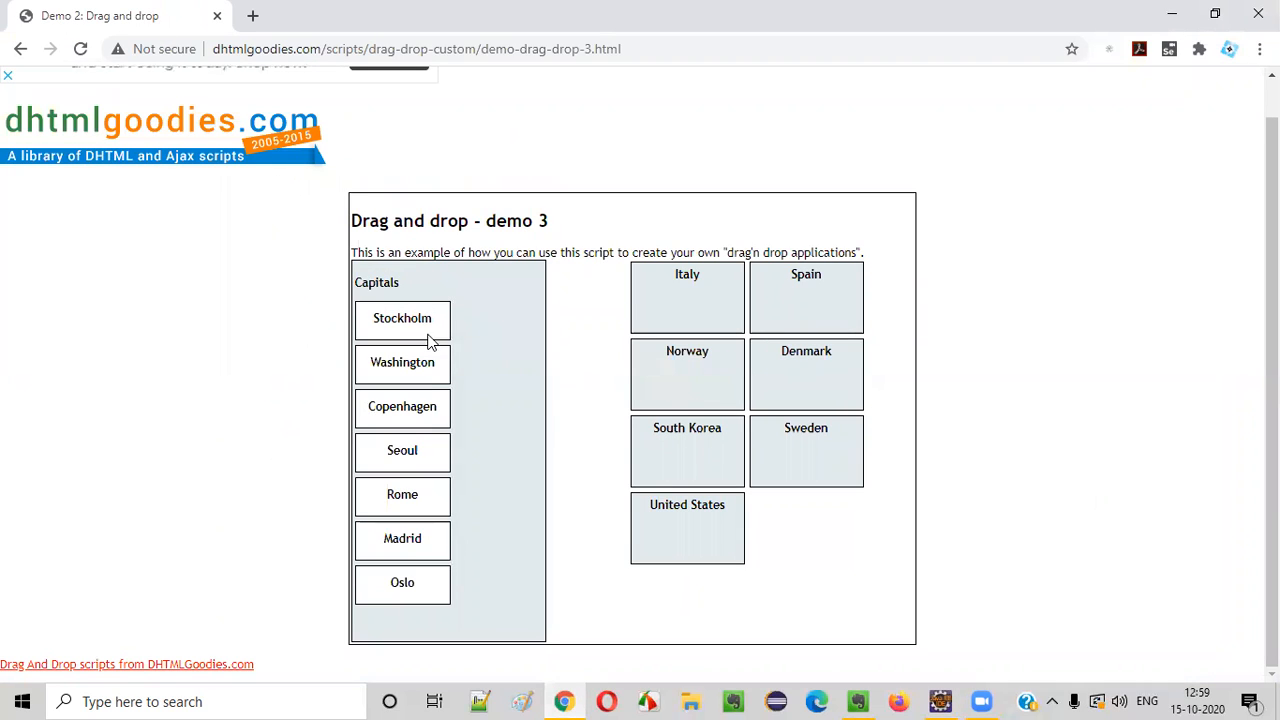
{"action": "mouse_move", "coordinate": [402, 582]}
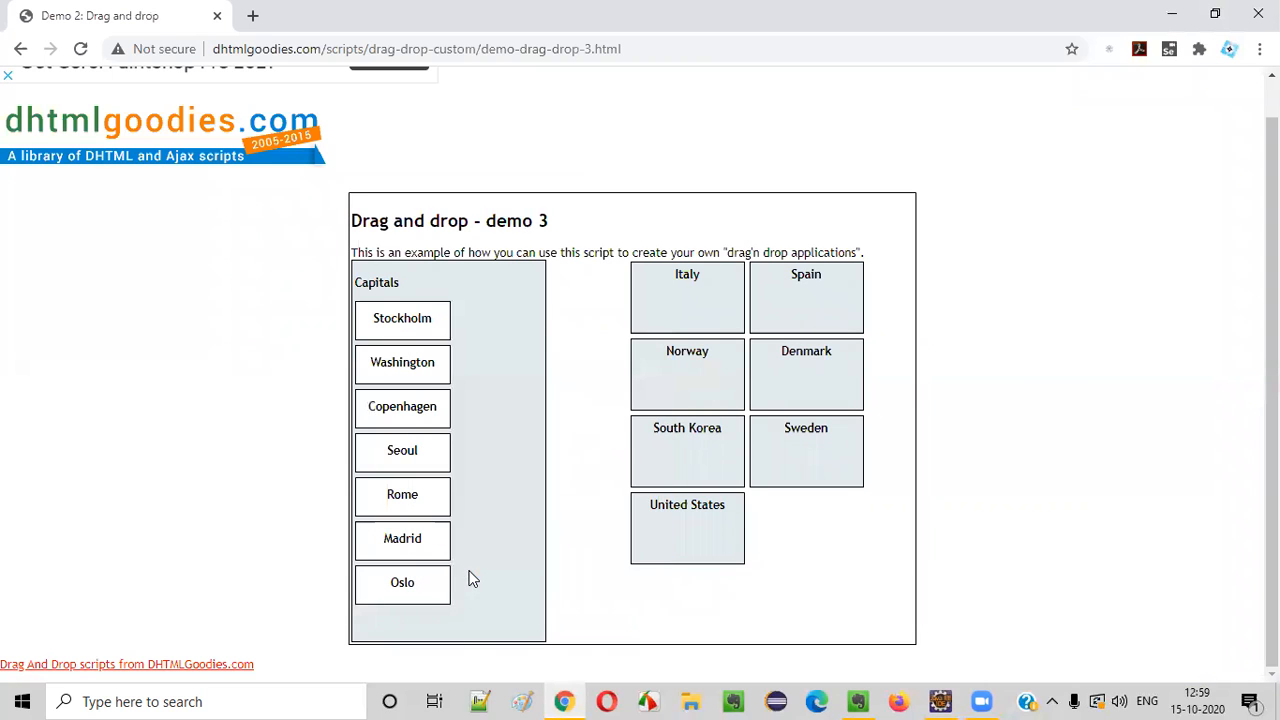
{"action": "key", "text": "F12"}
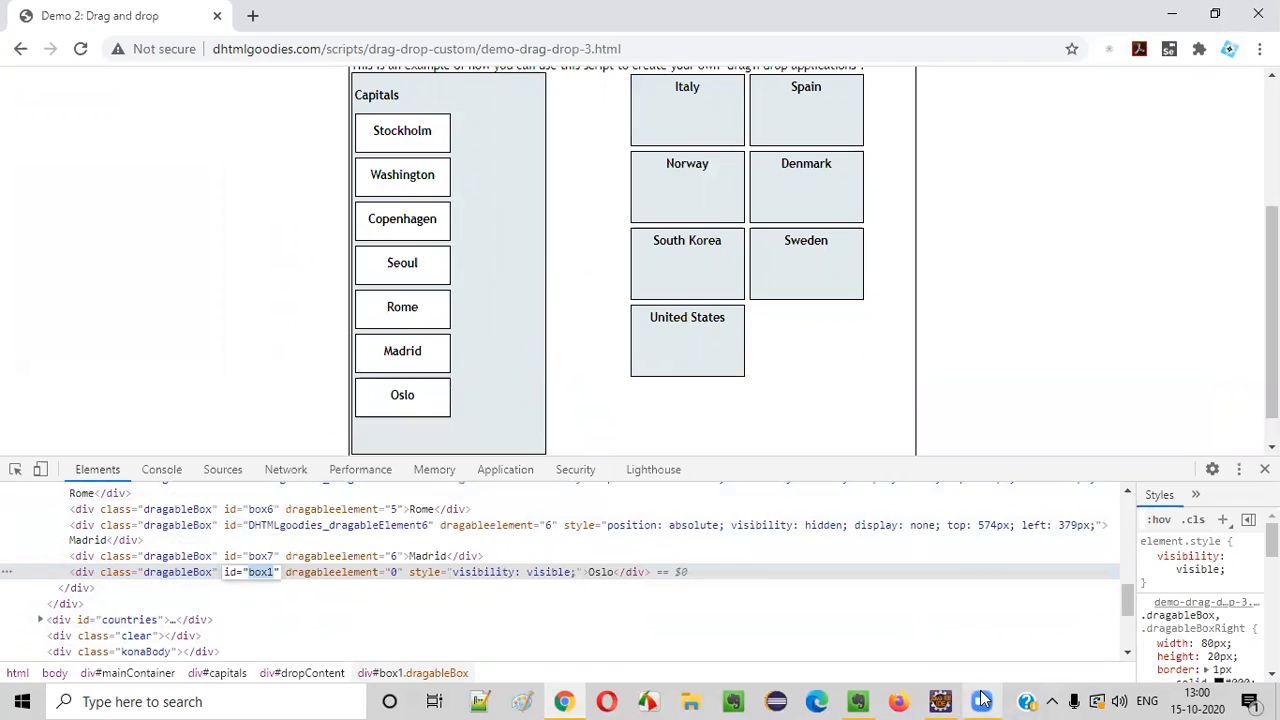
Step: Add osloBox = driver.findElement(By.id("box1")); with the org.openqa.selenium.By import
{"action": "left_click", "coordinate": [939, 701]}
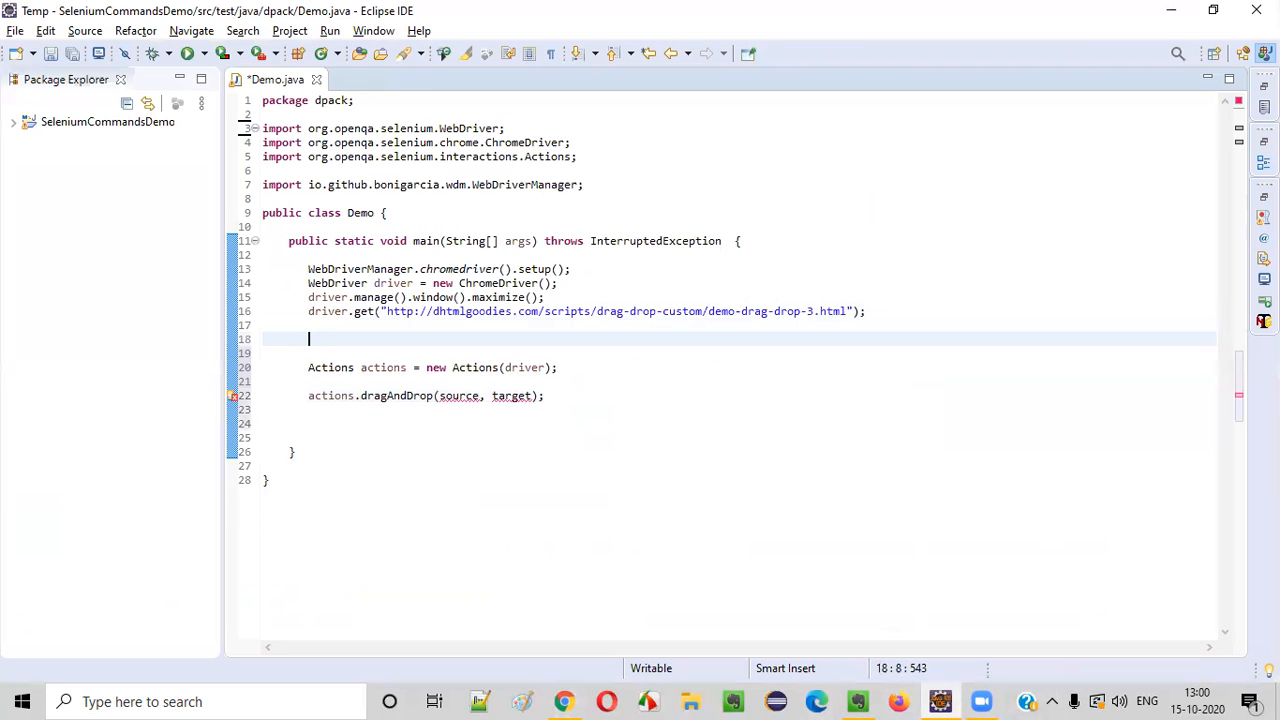
{"action": "type", "text": "driver.findElement(by"}
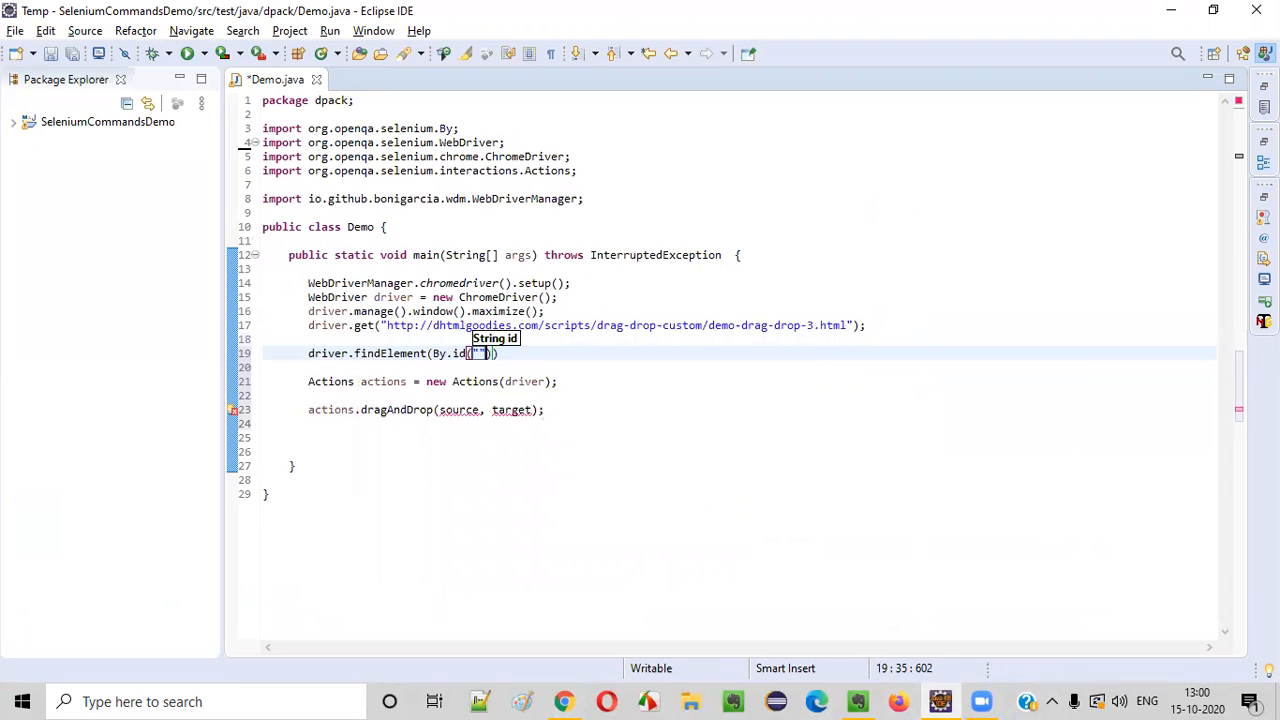
{"action": "type", "text": "box1"}
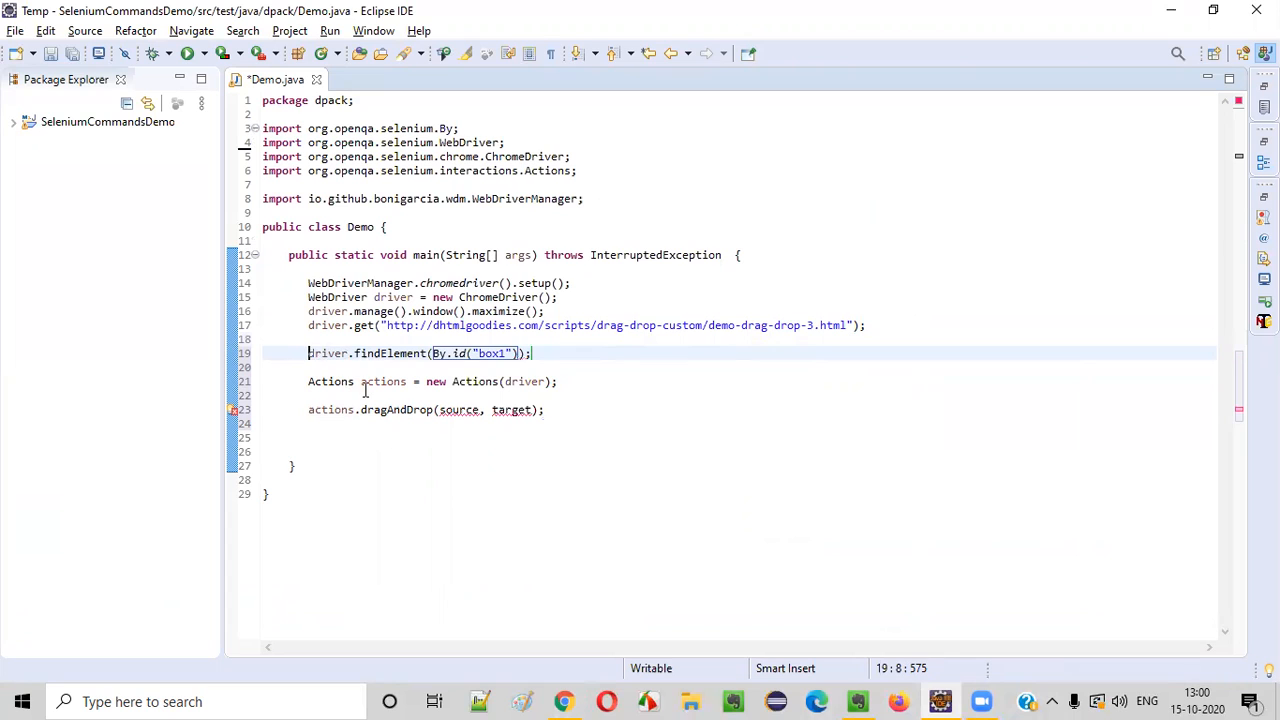
{"action": "type", "text": "osloBox ="}
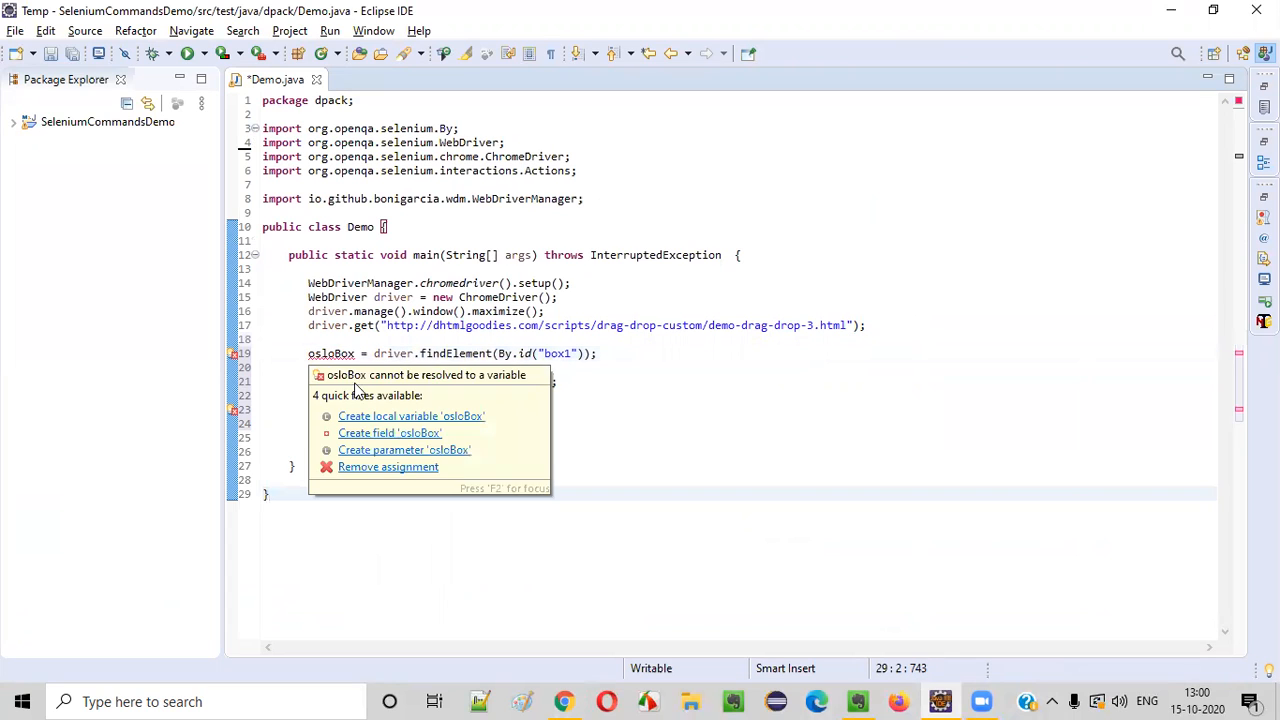
{"action": "left_click", "coordinate": [411, 415]}
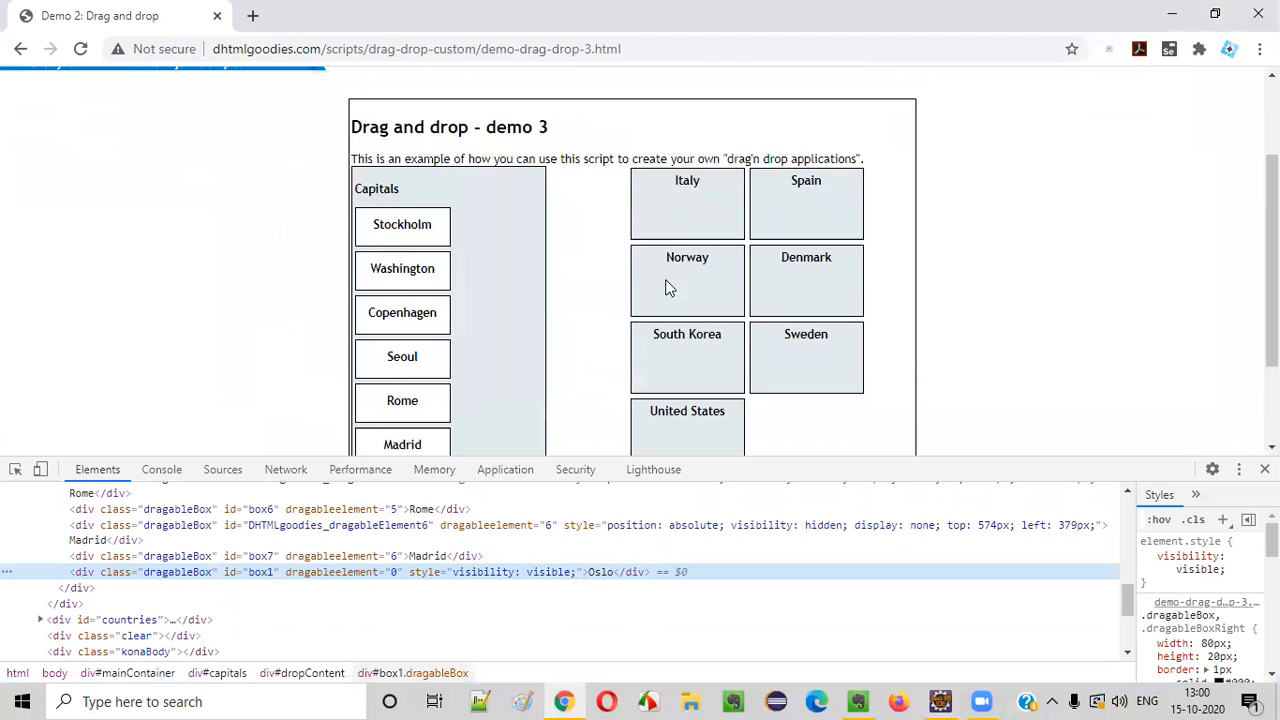
Step: Inspect the Norway box in Chrome to read its div id box101
{"action": "right_click", "coordinate": [687, 281]}
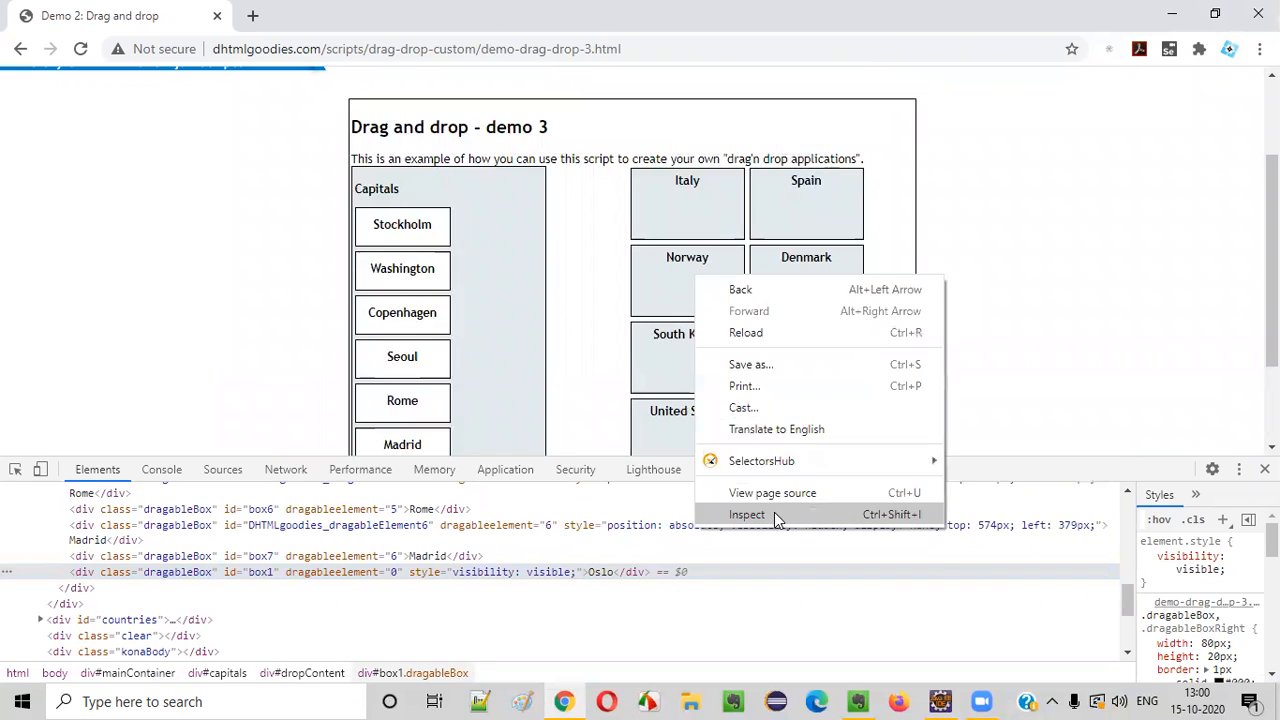
{"action": "left_click", "coordinate": [747, 514]}
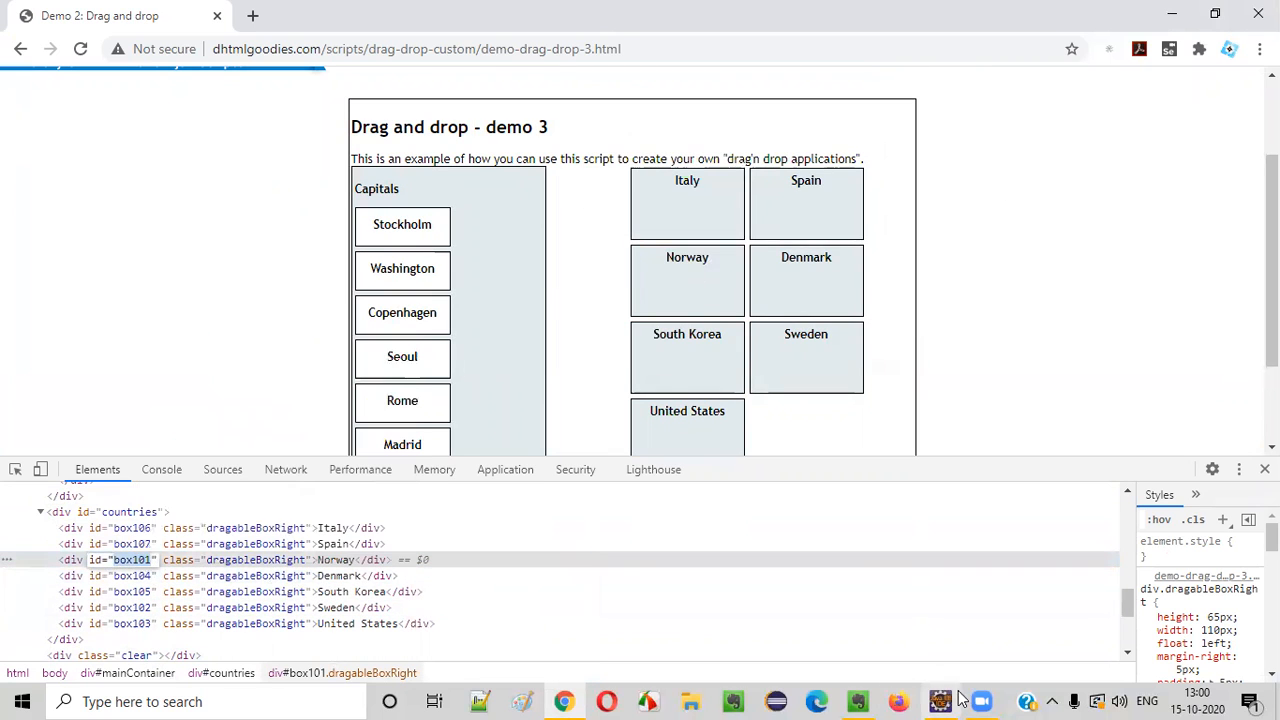
{"action": "left_click", "coordinate": [940, 701]}
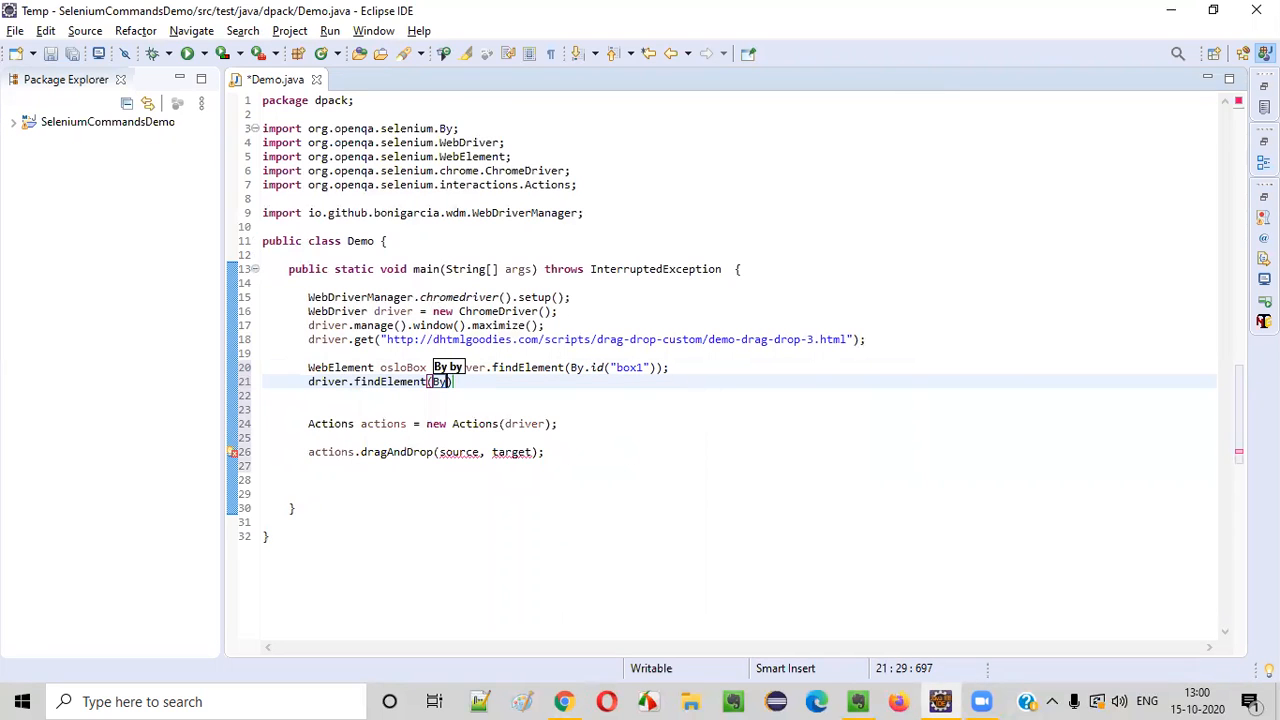
Step: Declare norwayBox via By.id("box101") and call actions.dragAndDrop(osloBox, norwayBox)
{"action": "type", "text": "id(\"box101"}
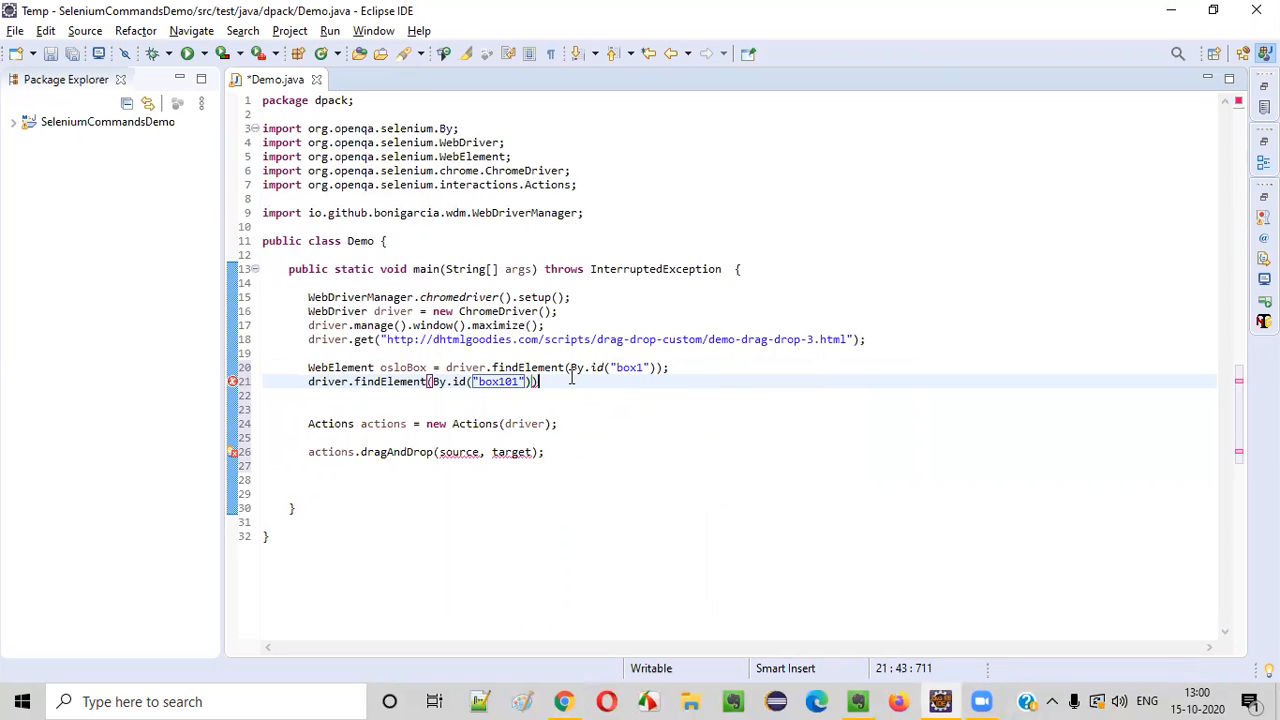
{"action": "type", "text": "'"}
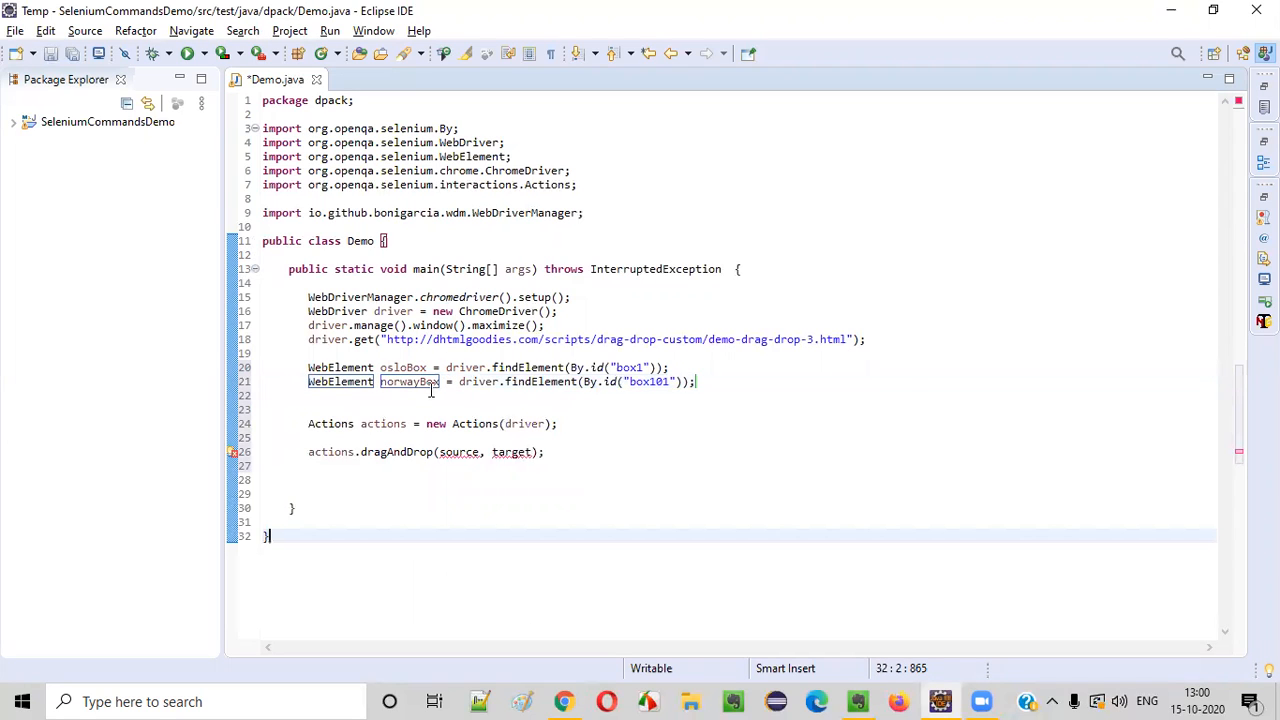
{"action": "double_click", "coordinate": [403, 367]}
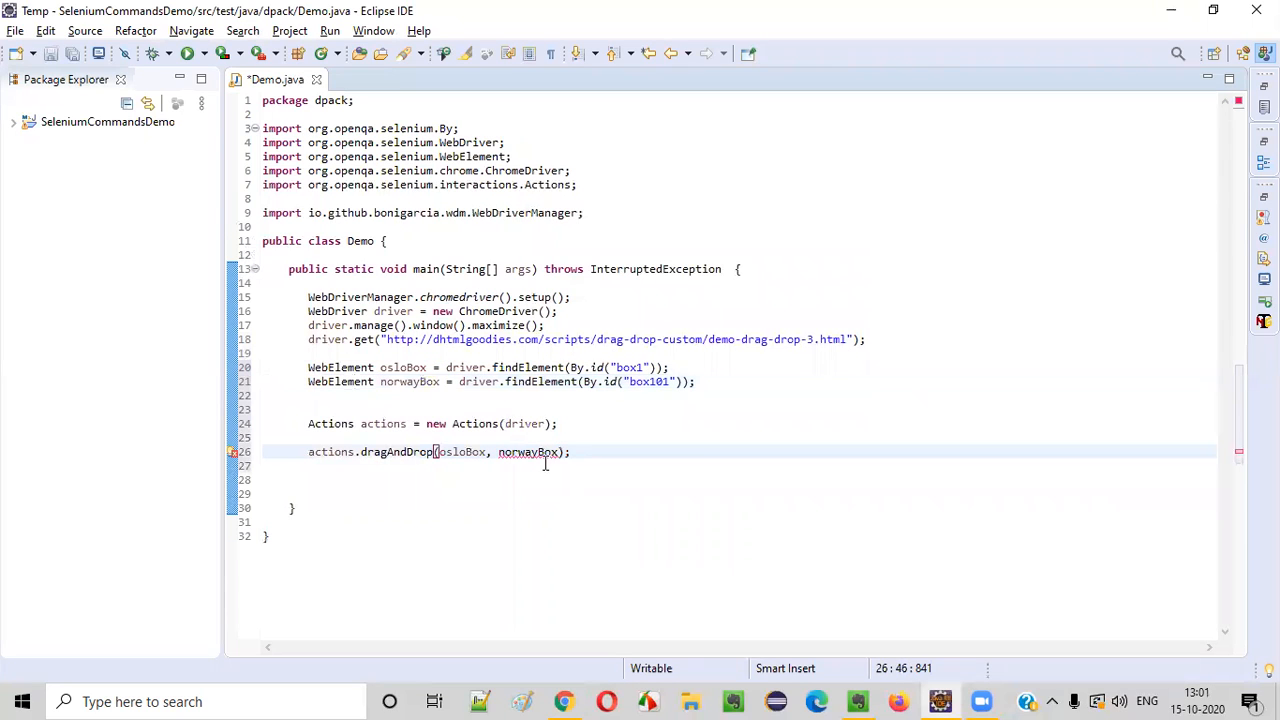
{"action": "left_click", "coordinate": [533, 451]}
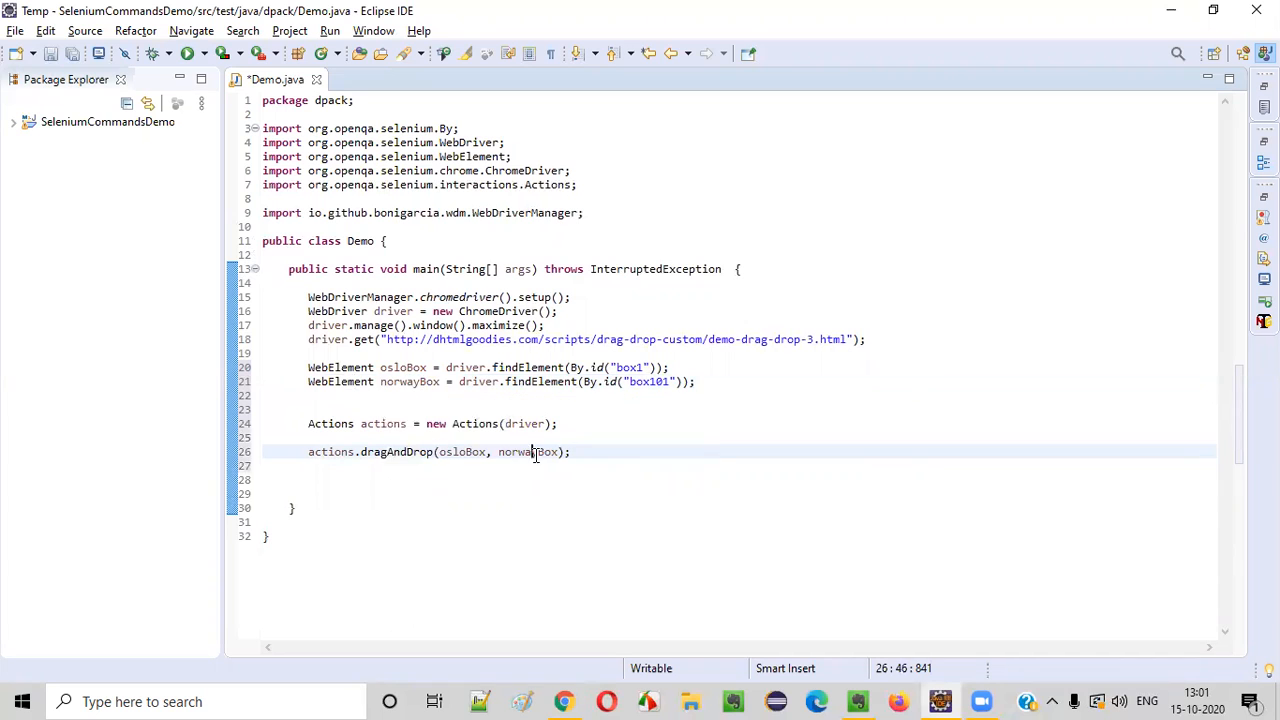
{"action": "double_click", "coordinate": [390, 451]}
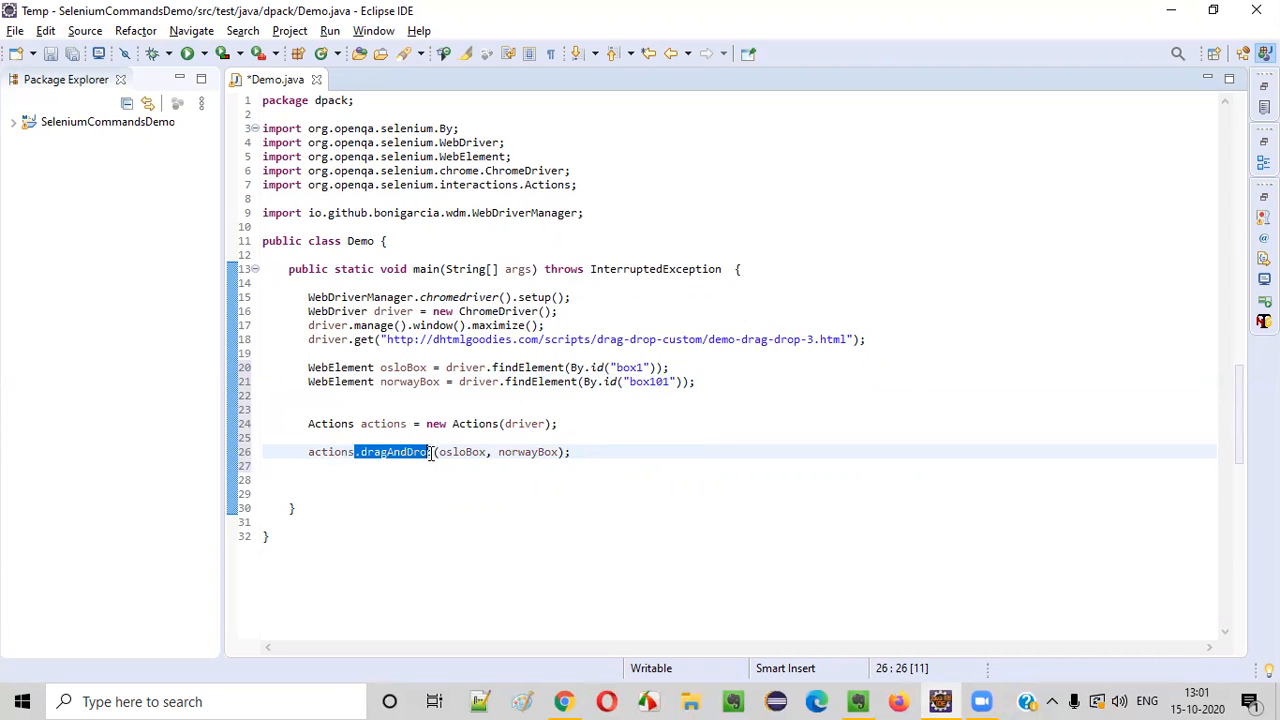
Step: Manually drop the Oslo box onto Norway in Chrome, then return to Demo.java
{"action": "left_click", "coordinate": [564, 701]}
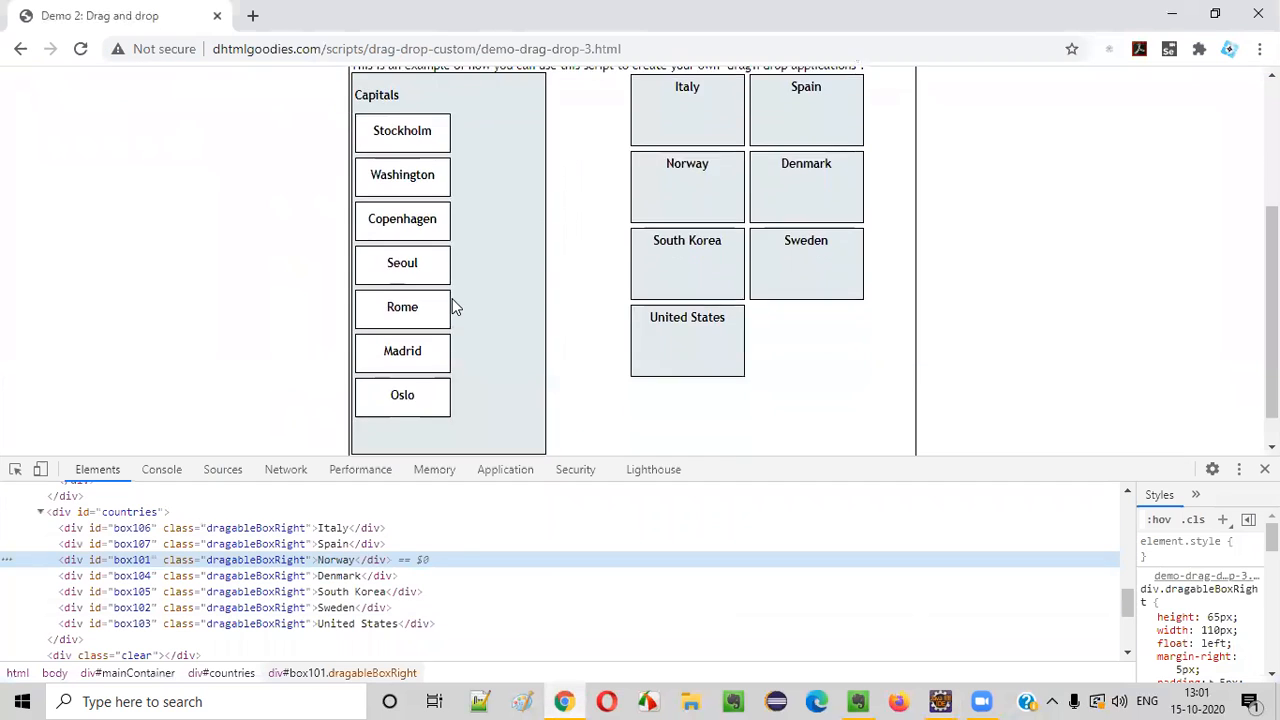
{"action": "left_click_drag", "start_coordinate": [402, 394], "coordinate": [683, 188]}
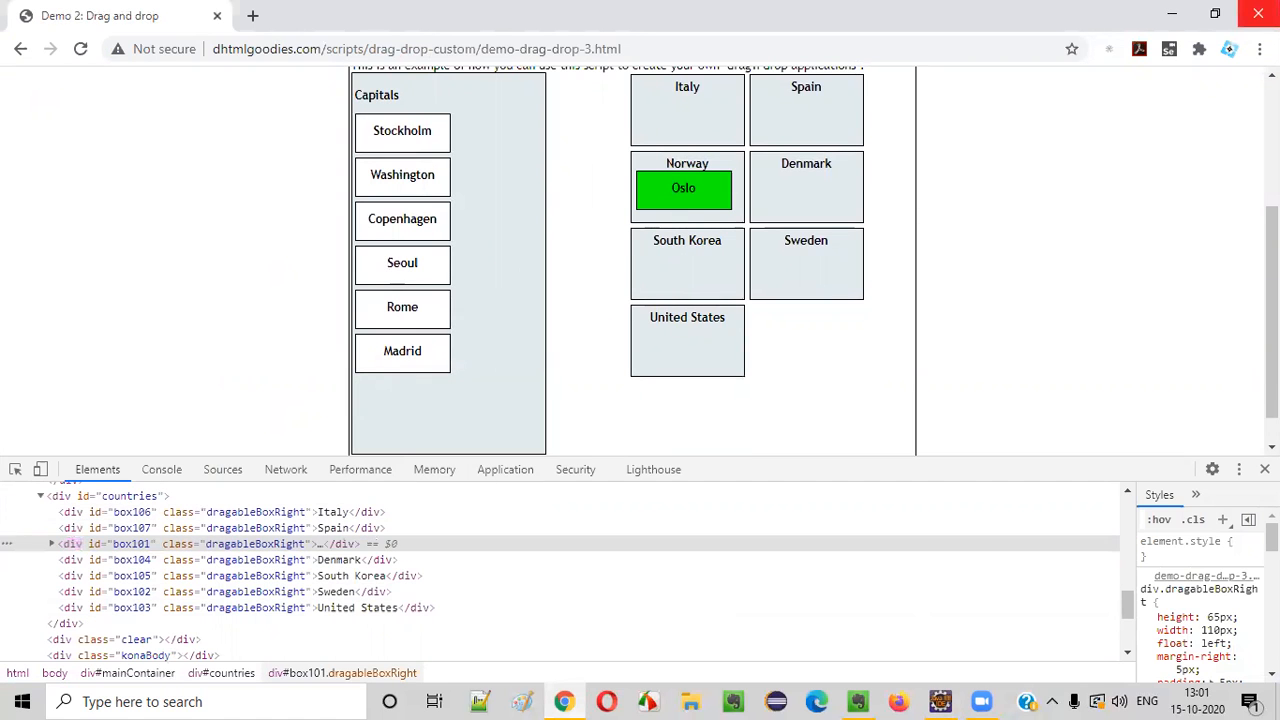
{"action": "left_click", "coordinate": [938, 701]}
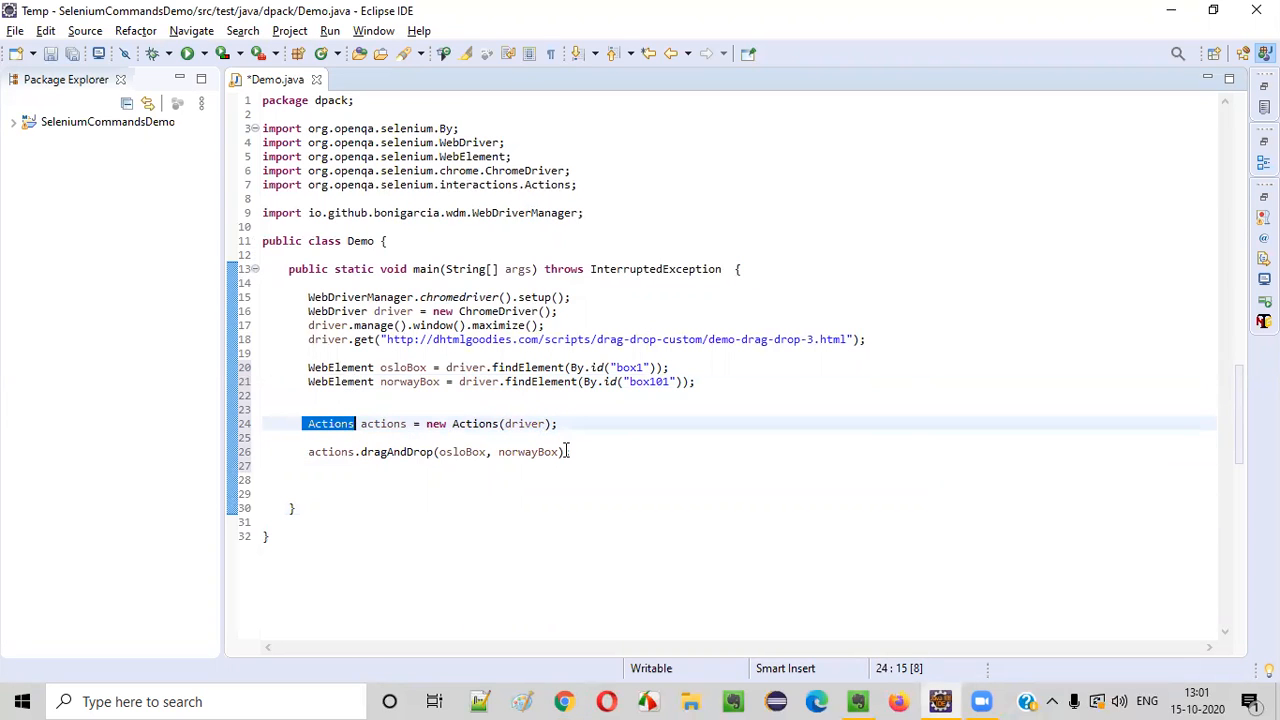
Step: Append .build().perform() to actions.dragAndDrop(osloBox, norwayBox) and save Demo.java
{"action": "type", "text": ".build().perform();"}
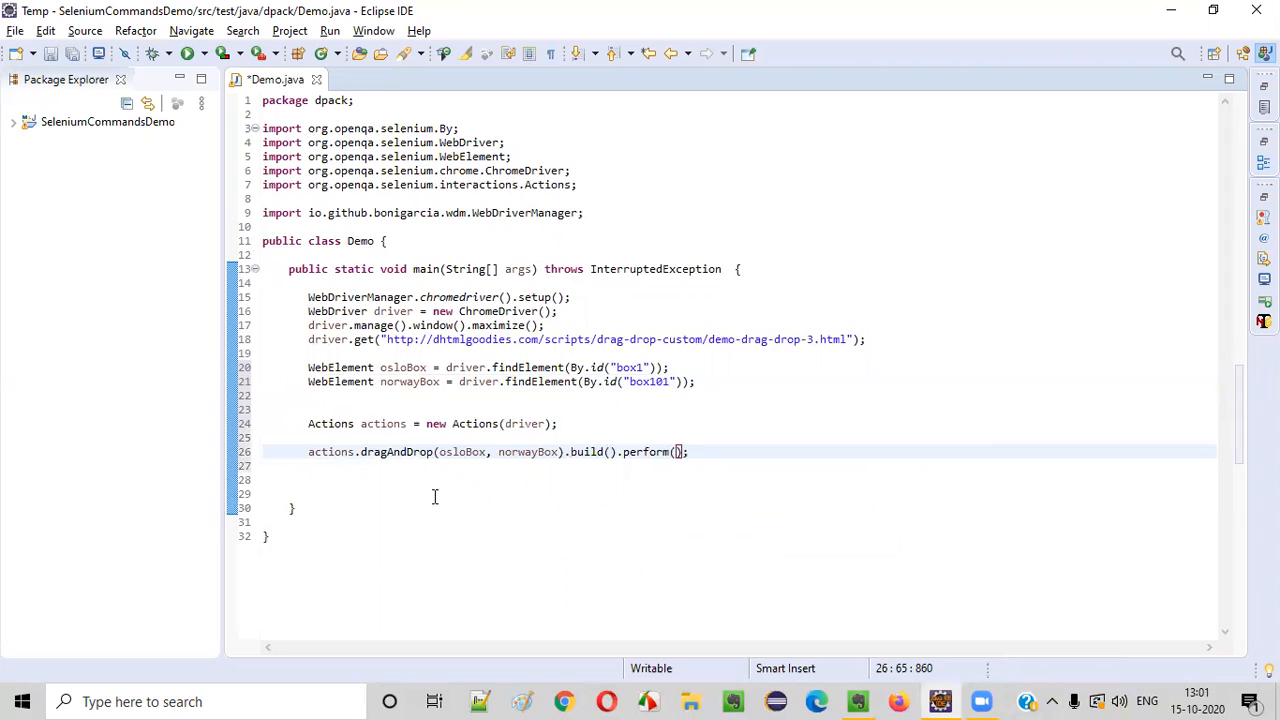
{"action": "double_click", "coordinate": [397, 451]}
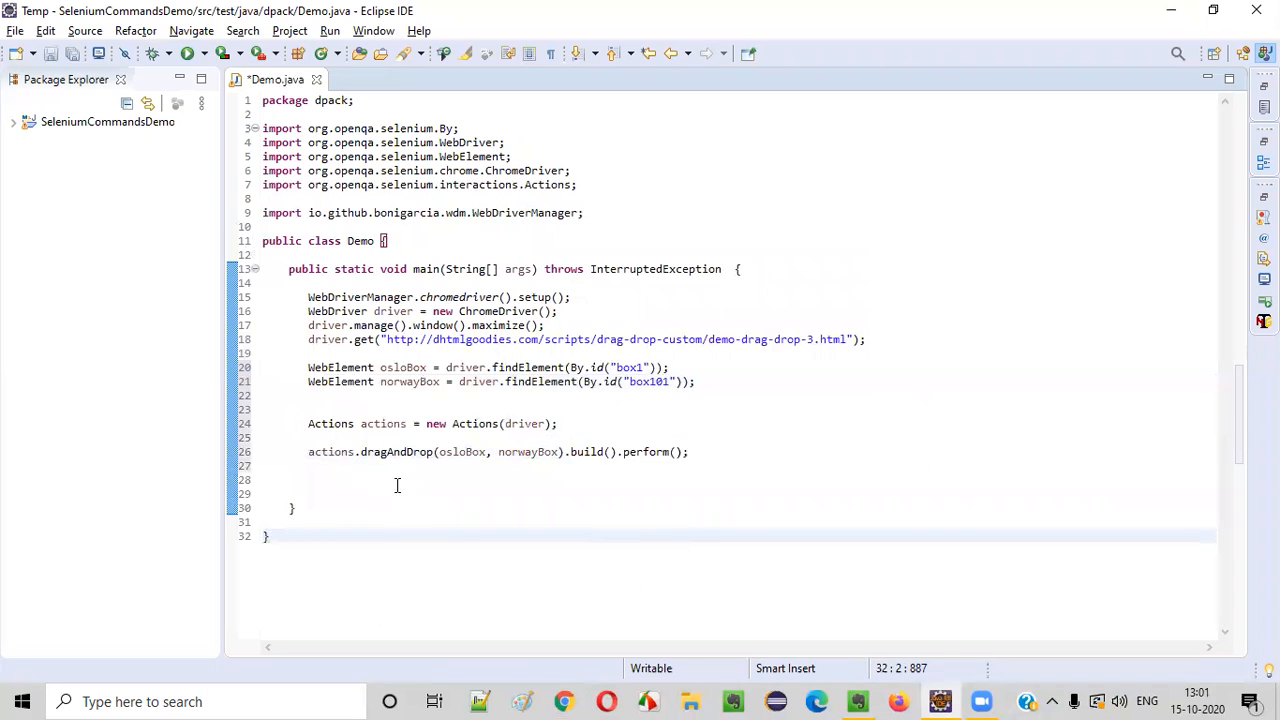
{"action": "double_click", "coordinate": [398, 451]}
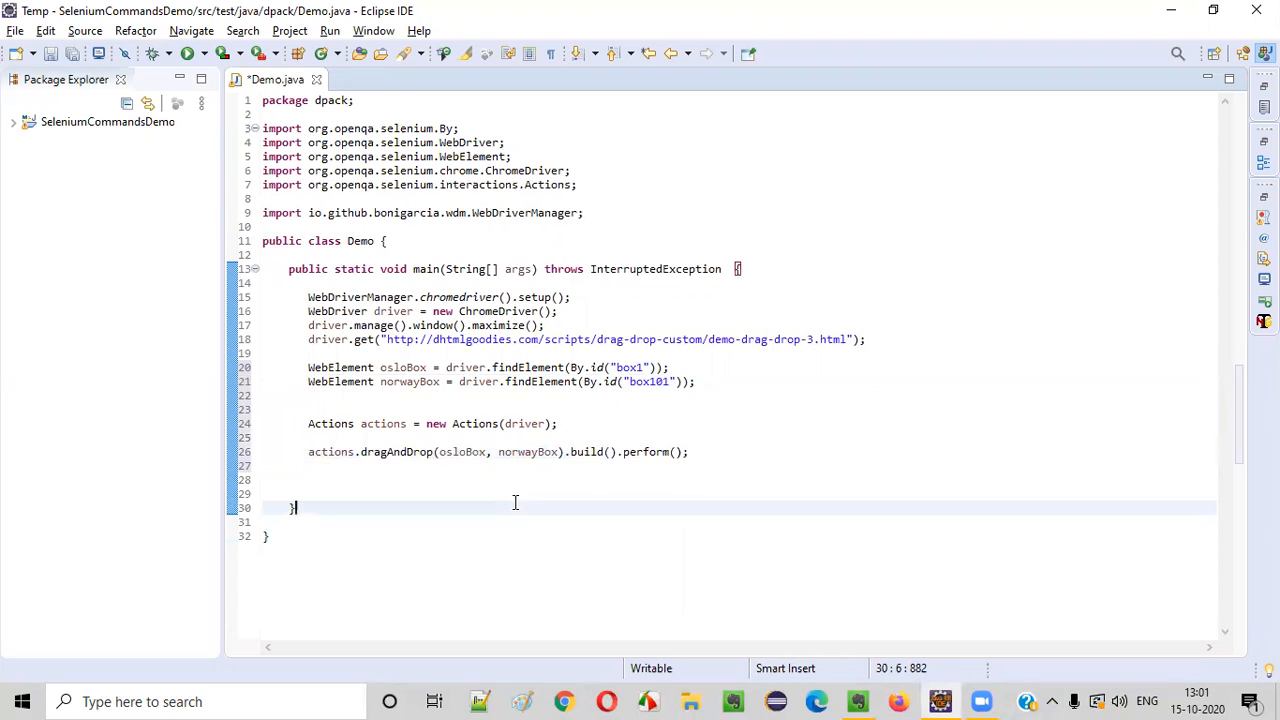
{"action": "key", "text": "ctrl+s"}
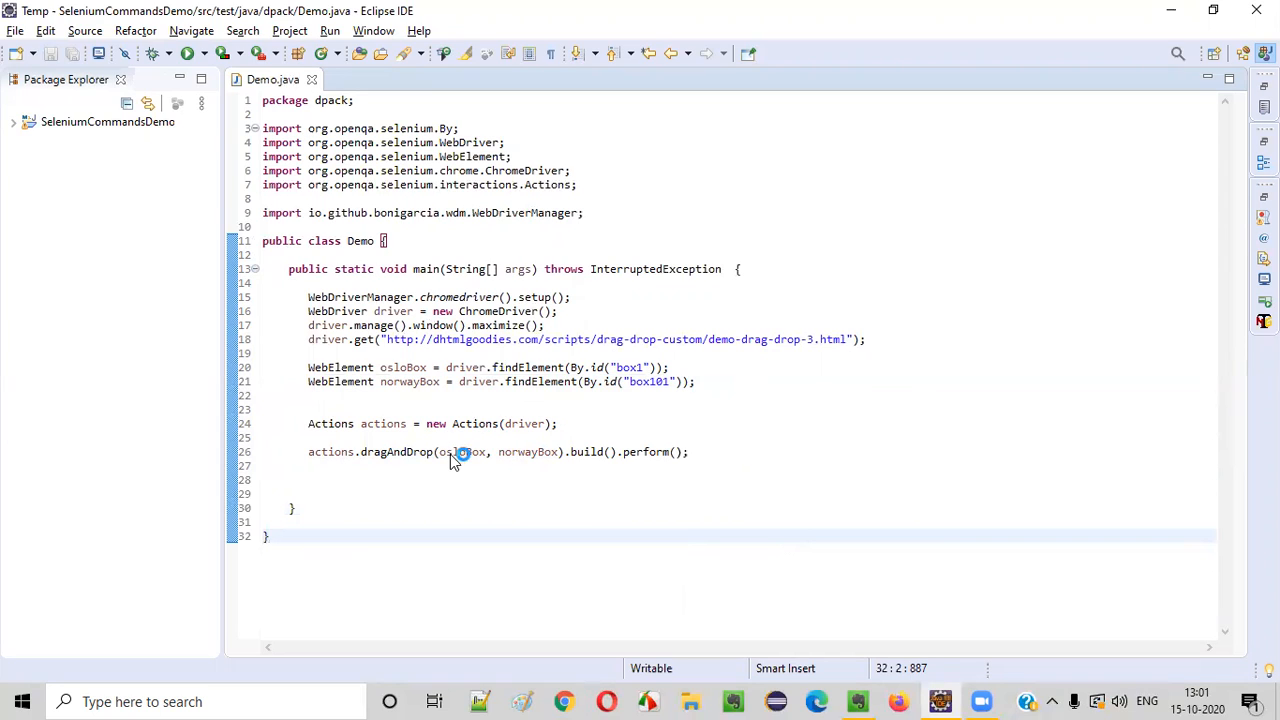
{"action": "double_click", "coordinate": [528, 451]}
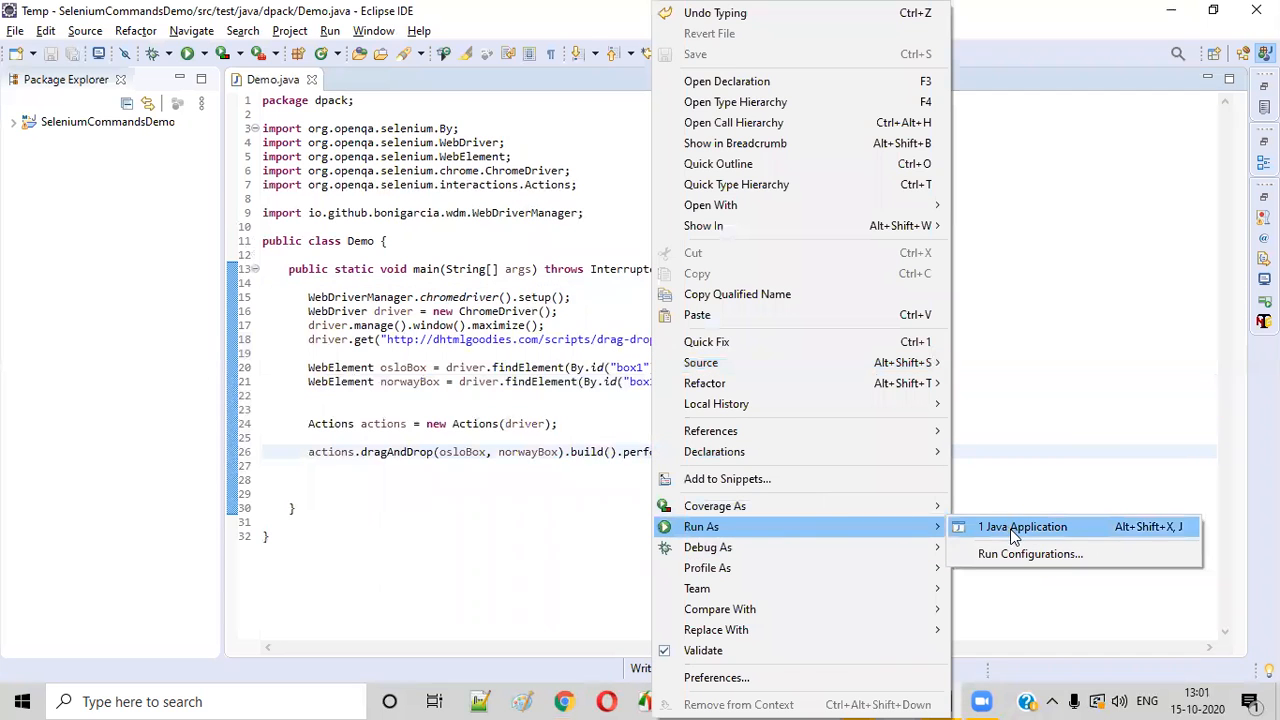
Step: Run Demo.java as a Java Application so Chrome drags Oslo onto Norway
{"action": "left_click", "coordinate": [1022, 526]}
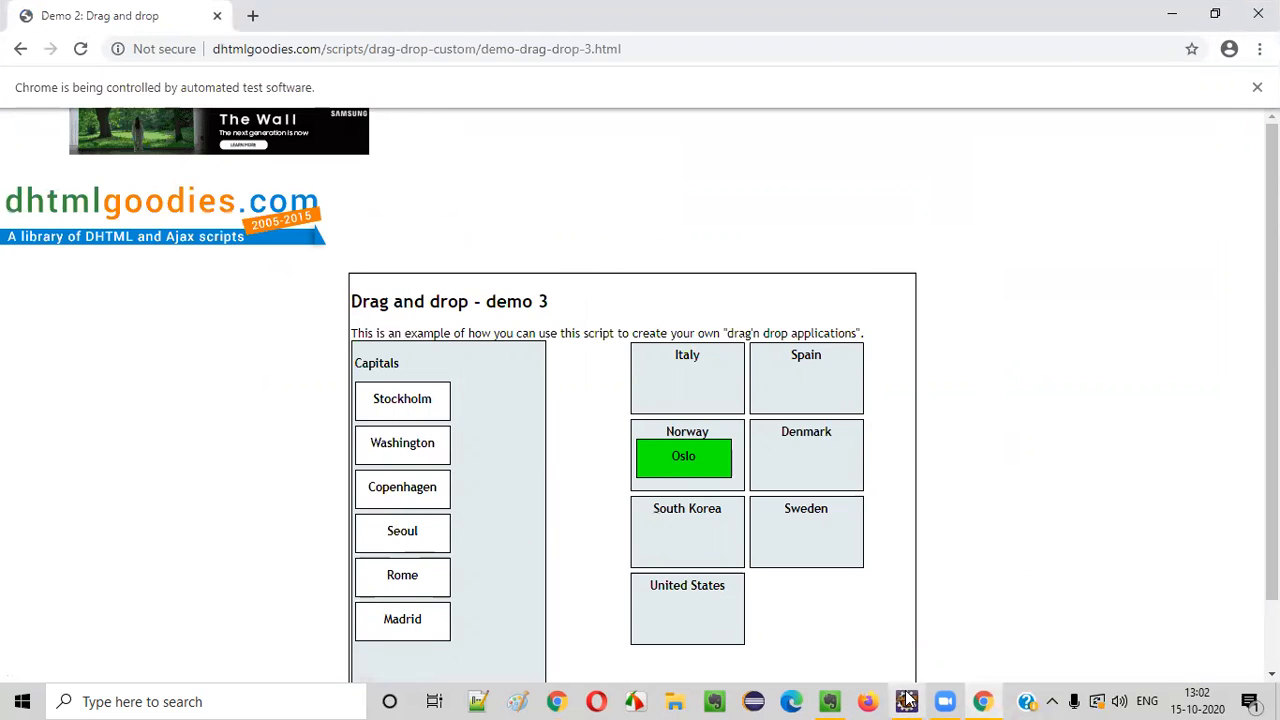
Step: Review the dragAndDrop and Actions code in Eclipse, then switch to the Evernote note
{"action": "left_click", "coordinate": [905, 701]}
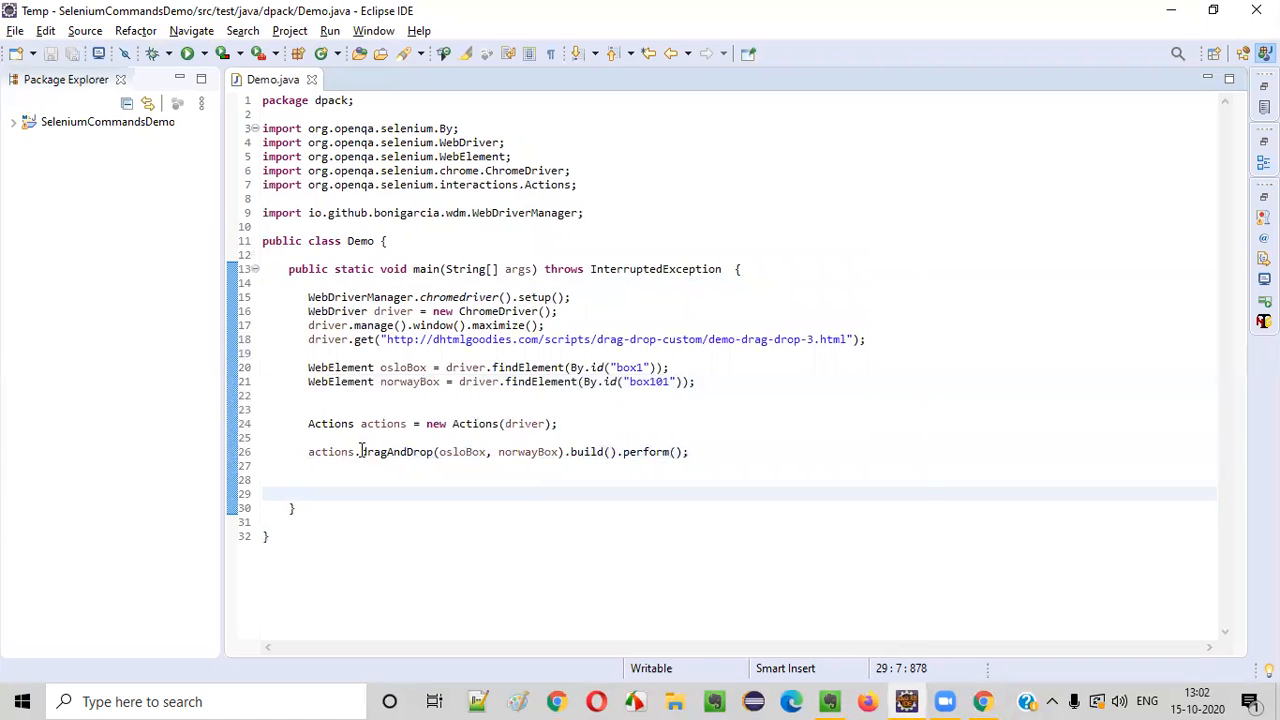
{"action": "double_click", "coordinate": [396, 451]}
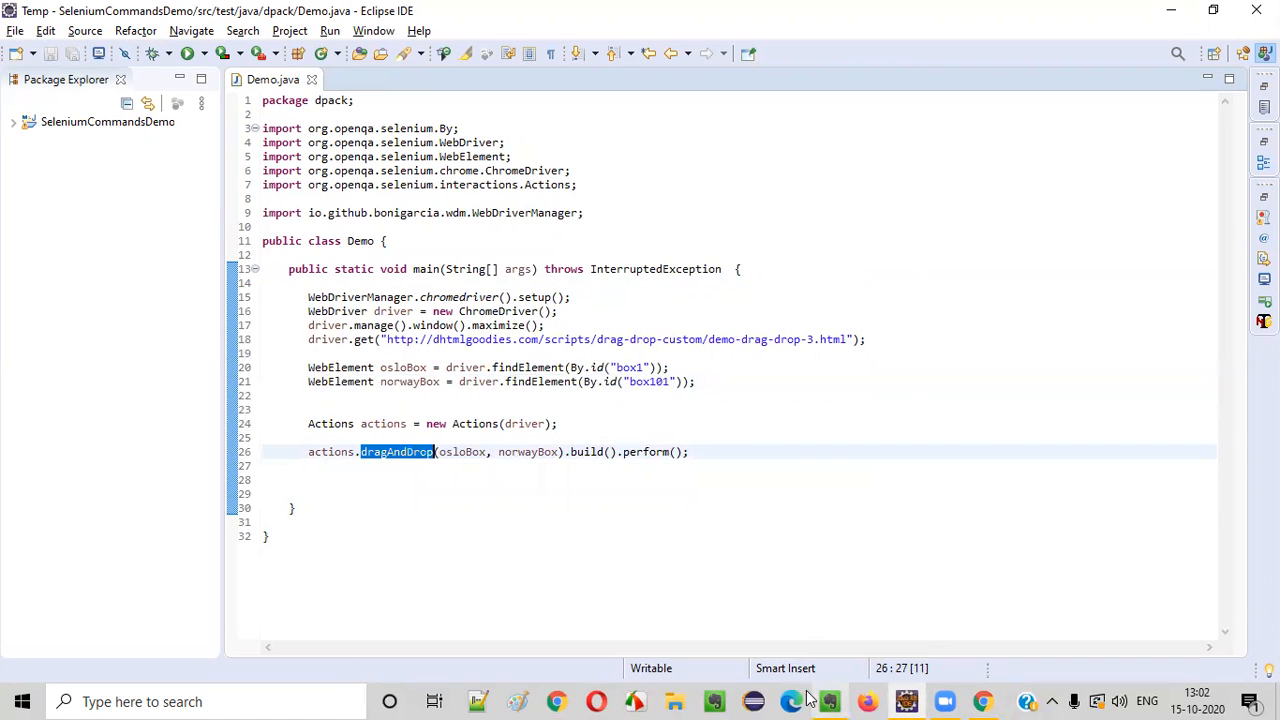
{"action": "double_click", "coordinate": [330, 423]}
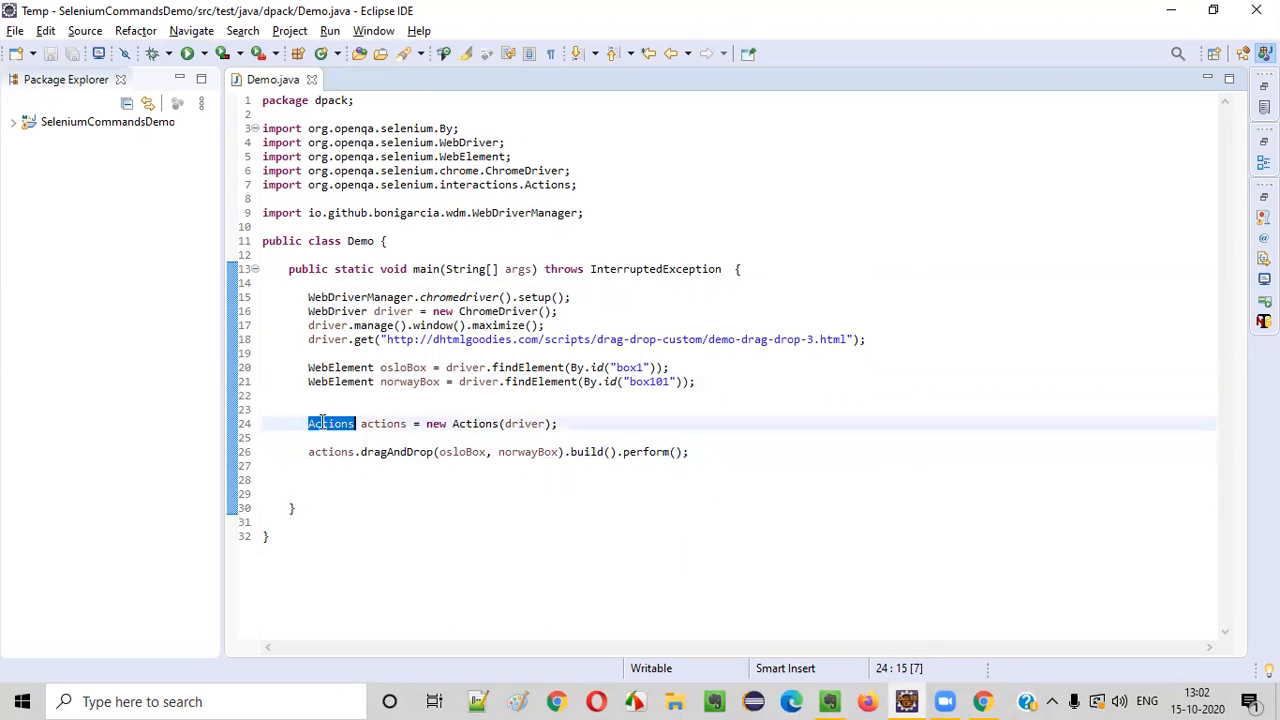
{"action": "left_click", "coordinate": [830, 701]}
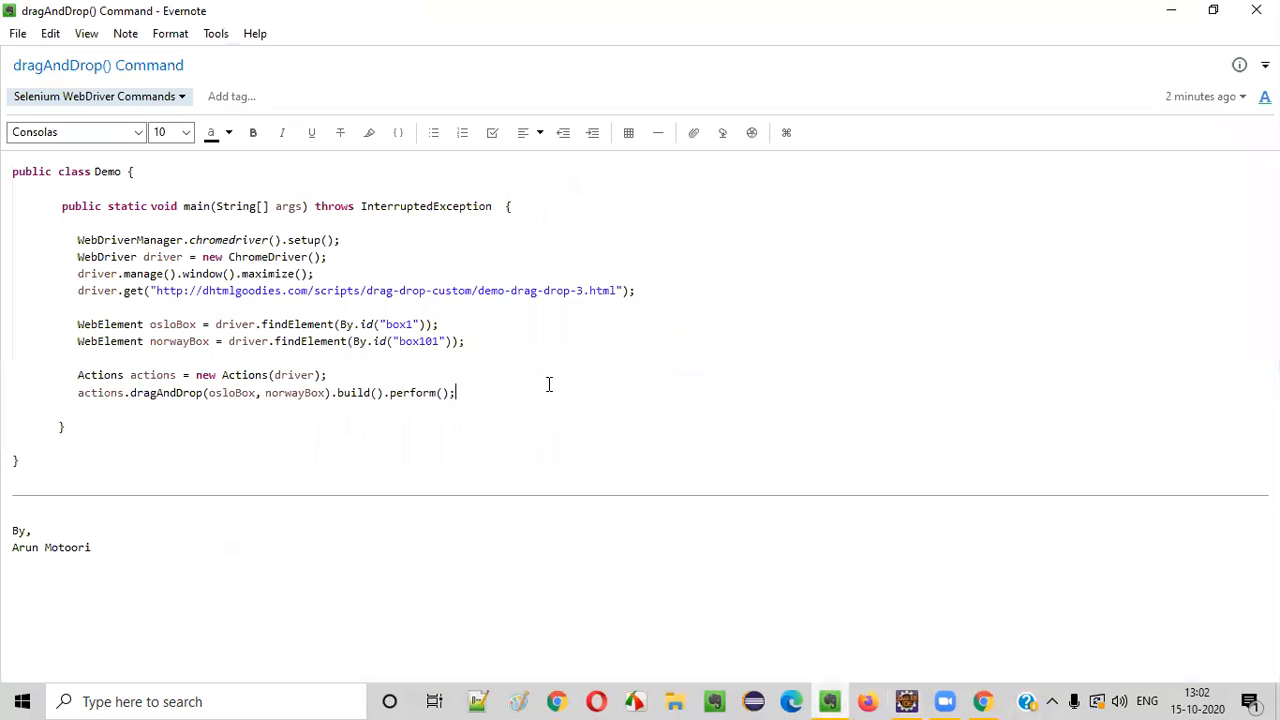